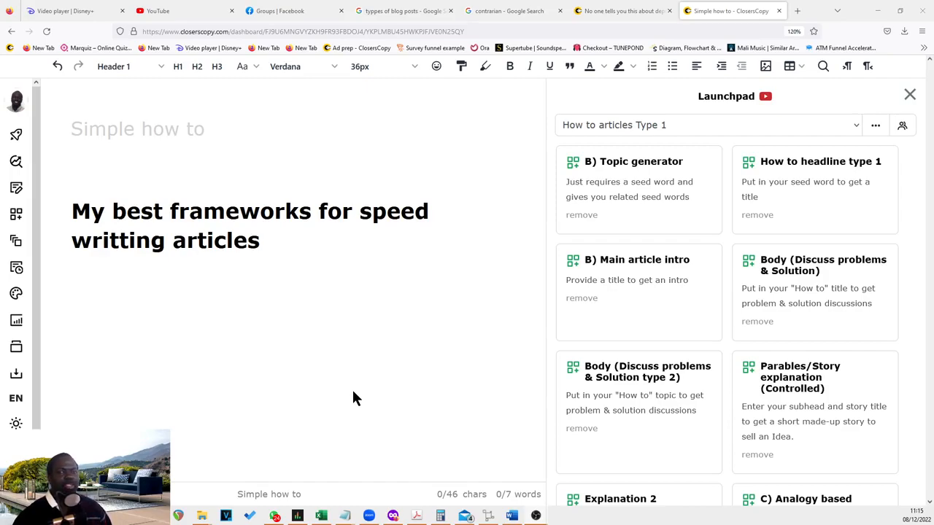
- Switch to the CC Framework Mastery Challenge Facebook group tab
click(285, 11)
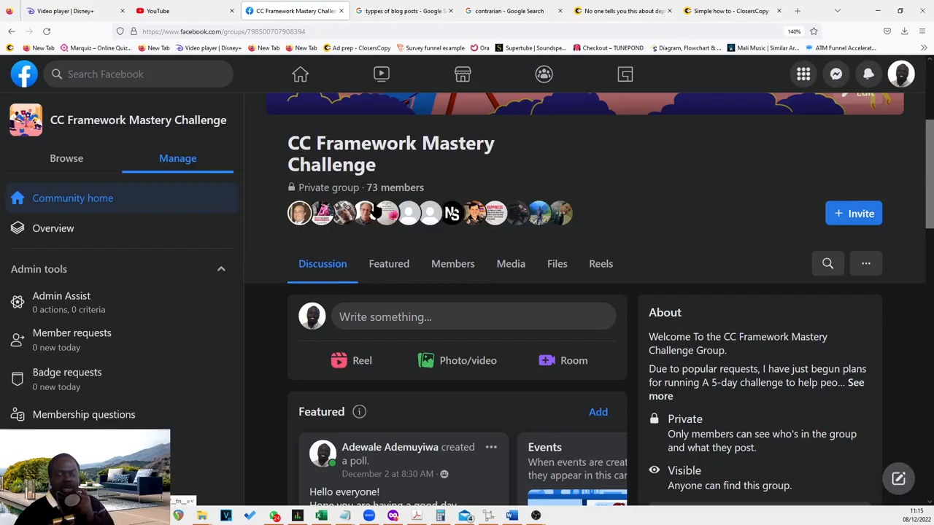
mouse_move(386, 212)
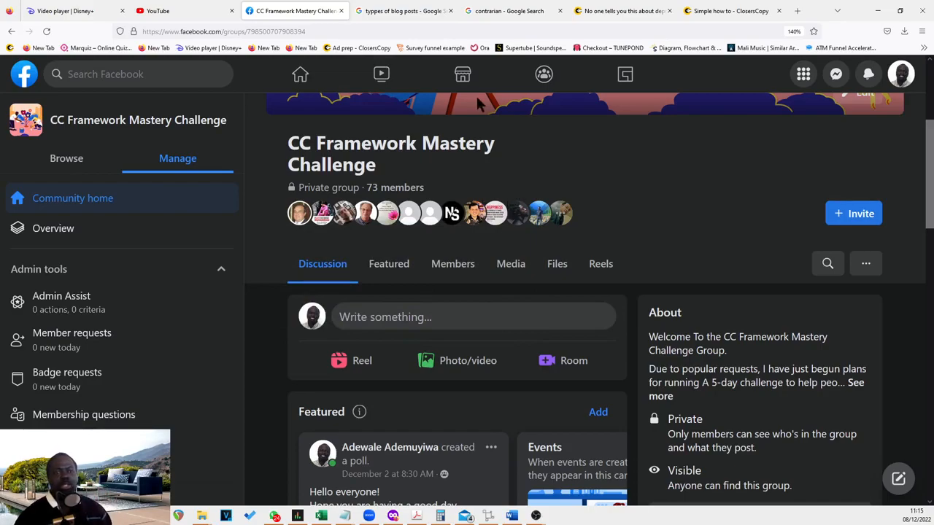
- View the 'No one tells you this about depression' draft, then return to the speed-writing frameworks article
click(624, 10)
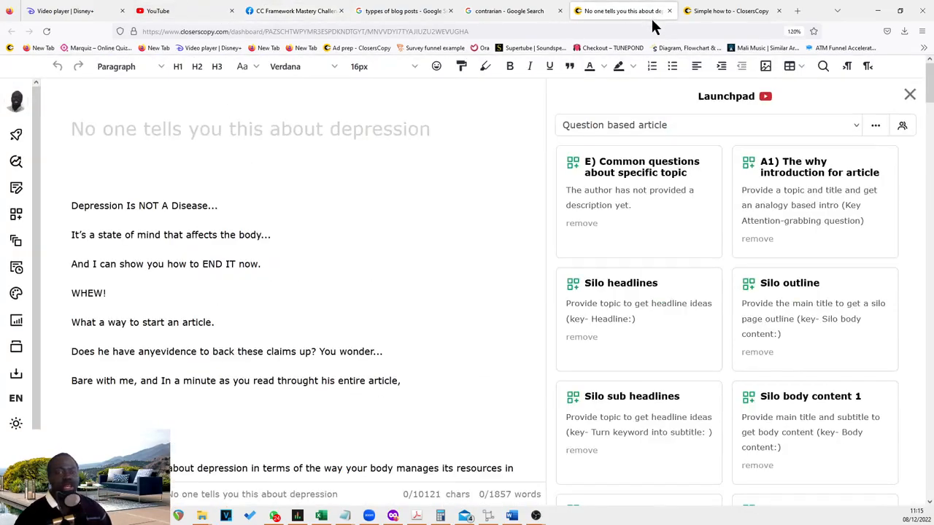
mouse_move(730, 11)
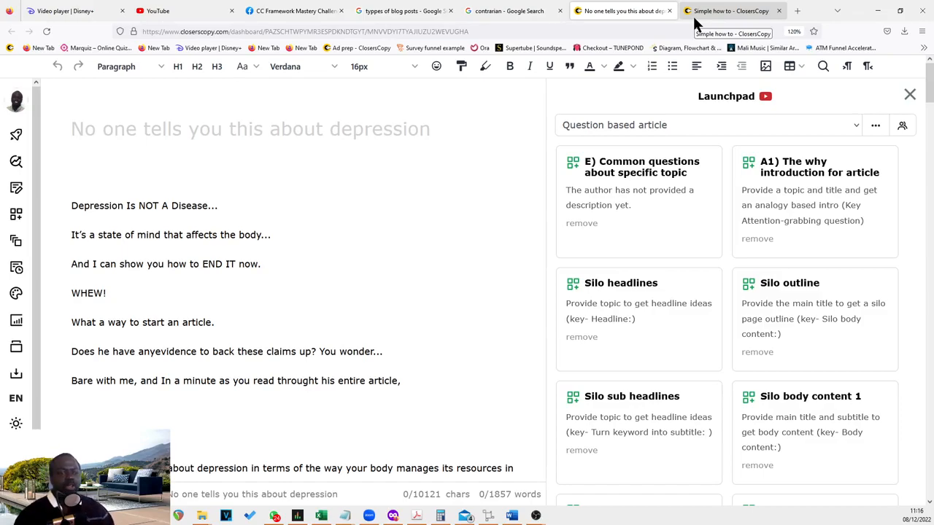
click(726, 10)
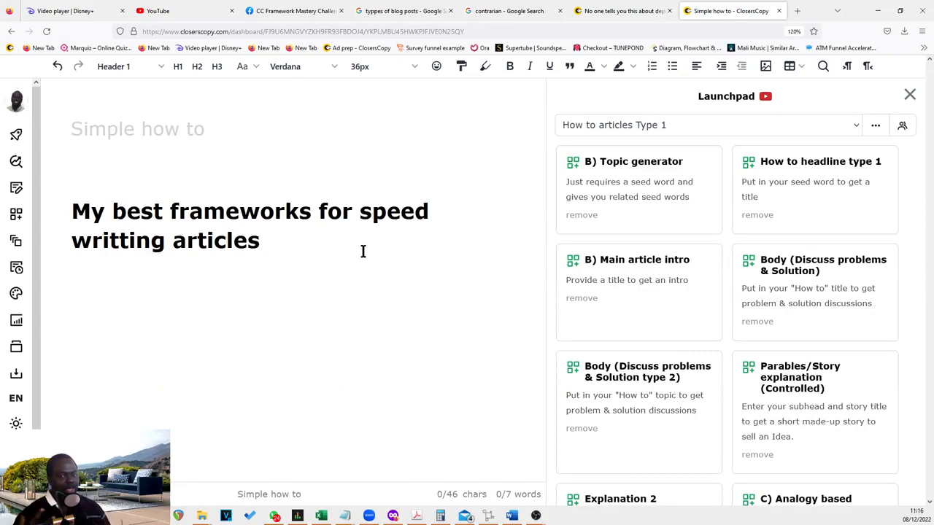
click(261, 241)
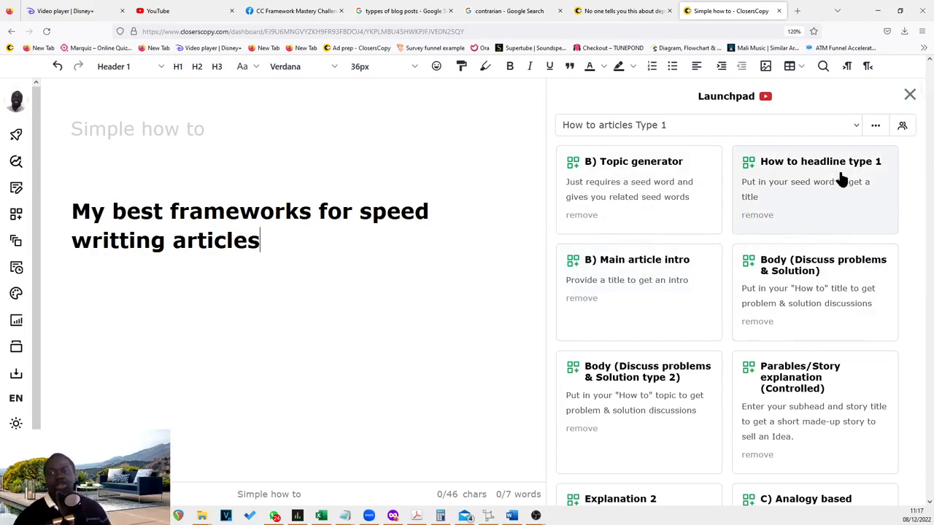
mouse_move(583, 182)
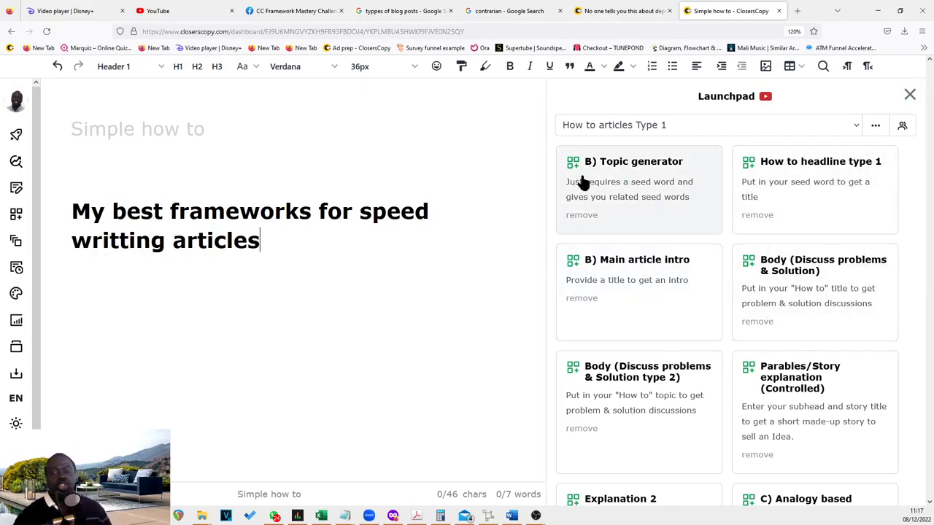
mouse_move(546, 253)
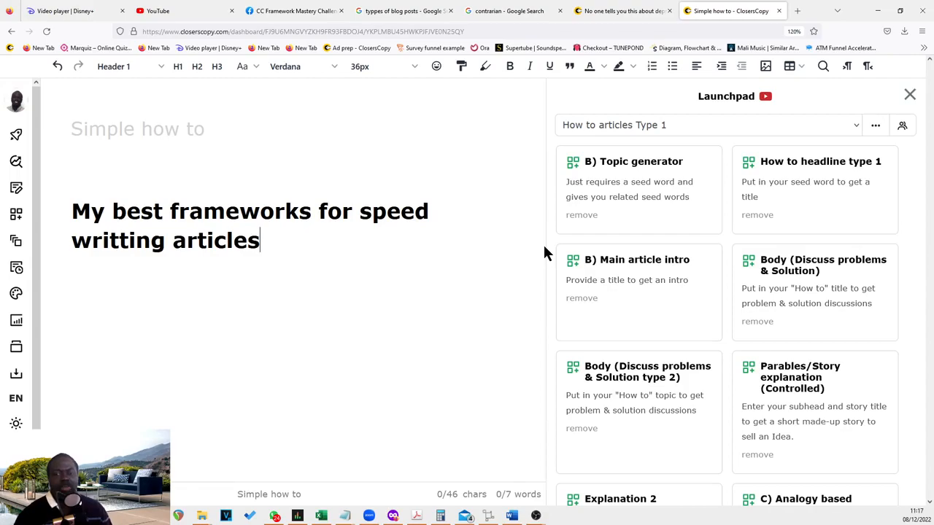
scroll(down, 3)
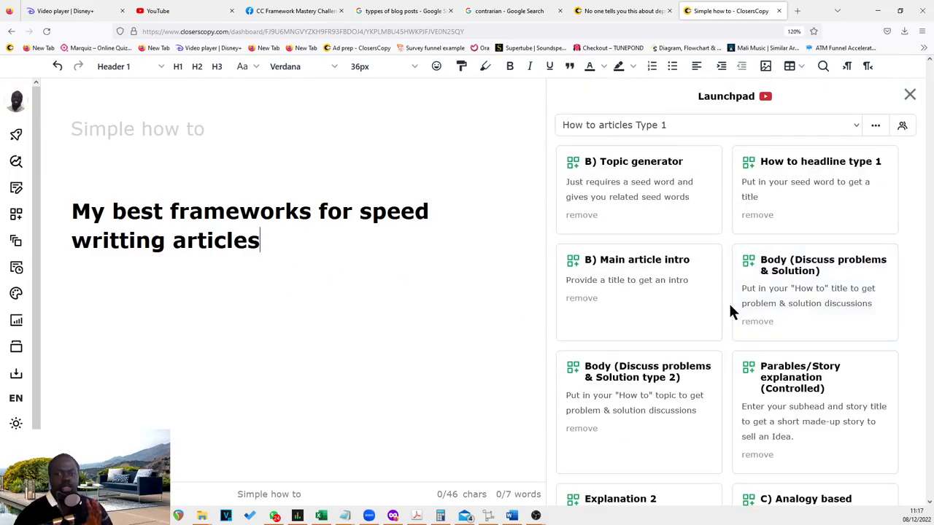
click(707, 125)
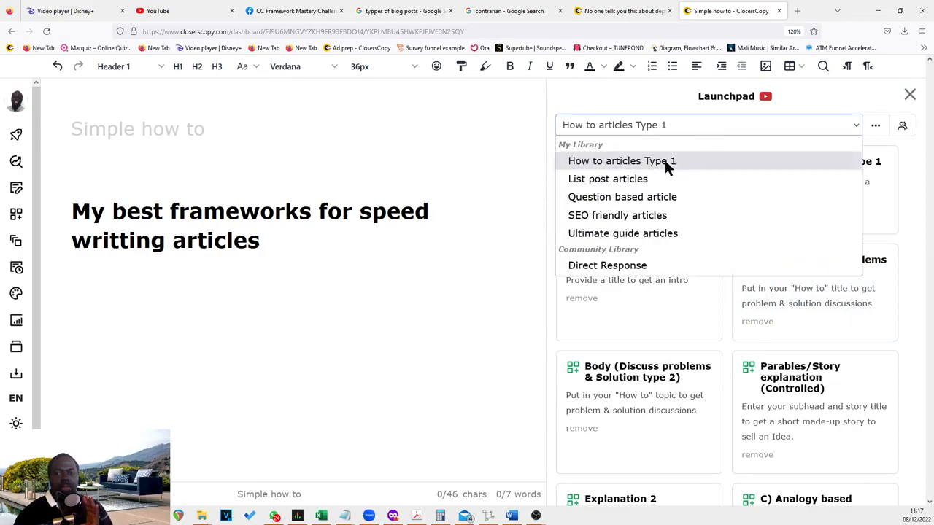
mouse_move(651, 161)
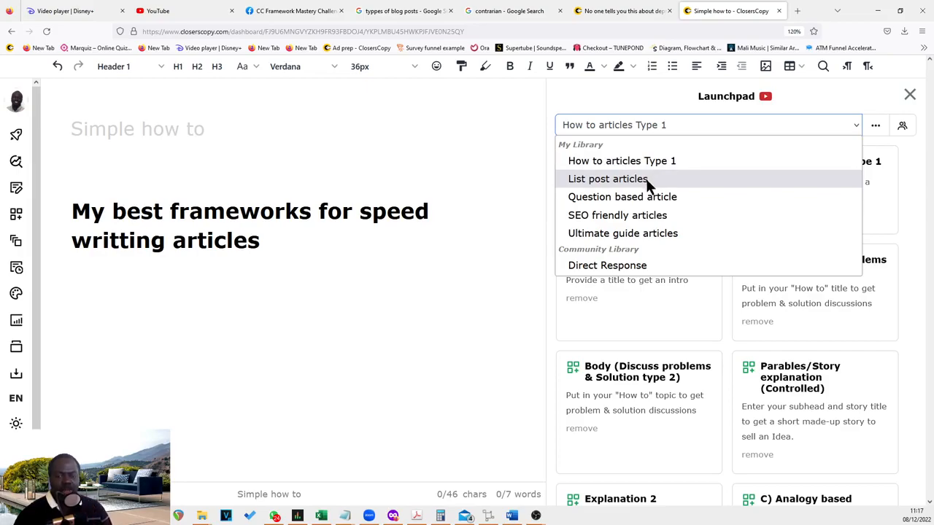
mouse_move(669, 203)
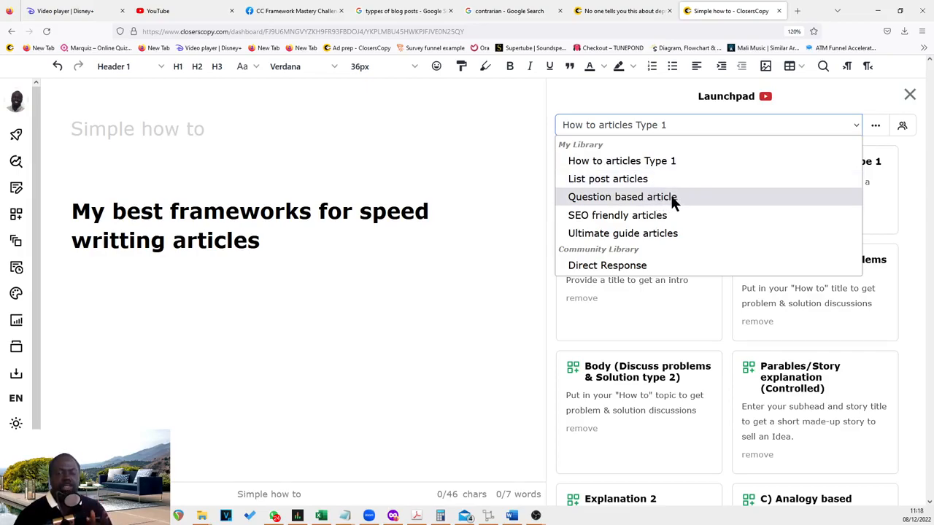
mouse_move(664, 234)
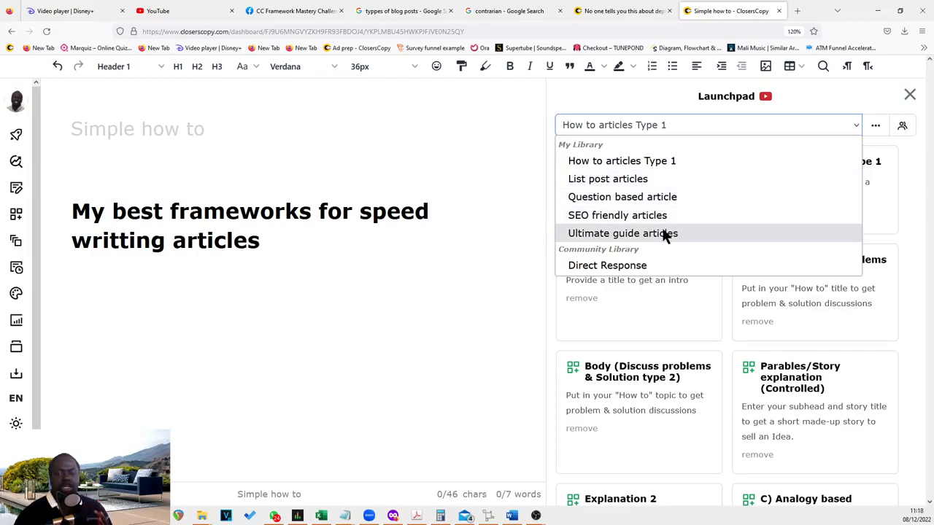
mouse_move(904, 199)
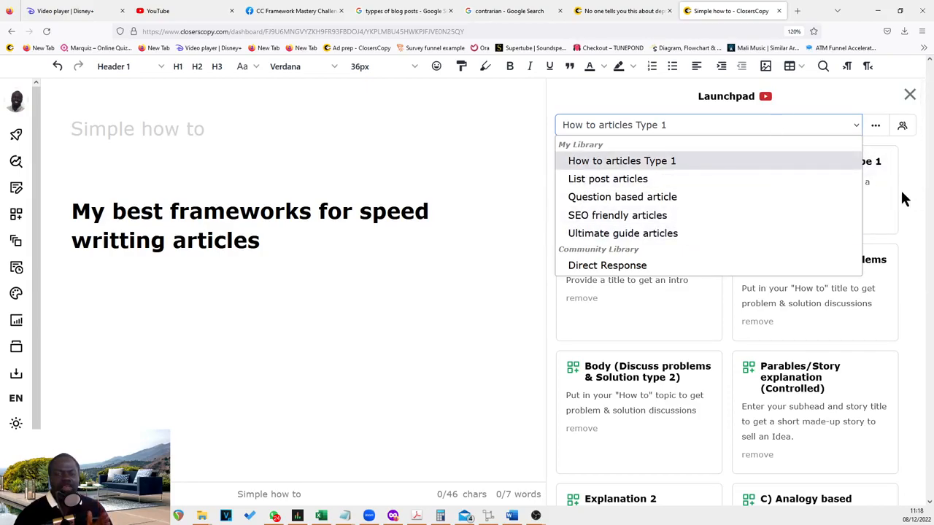
mouse_move(822, 164)
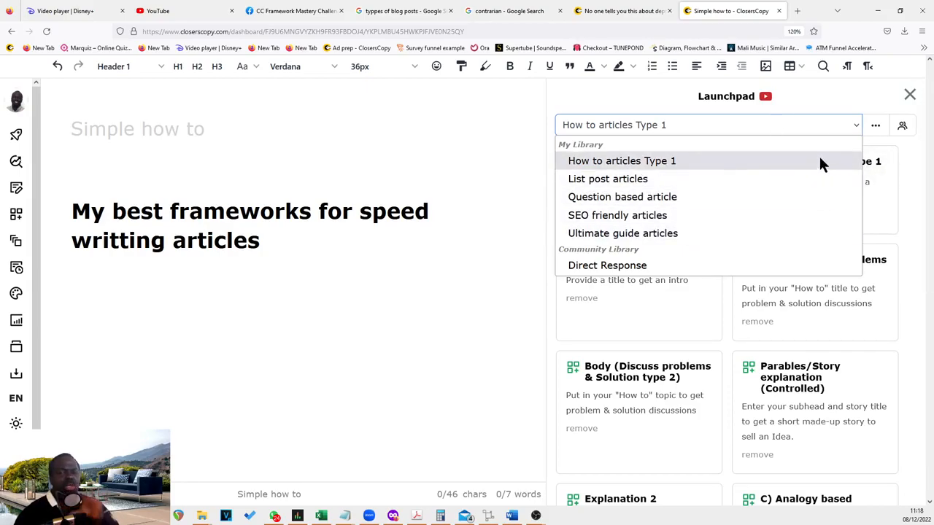
mouse_move(881, 164)
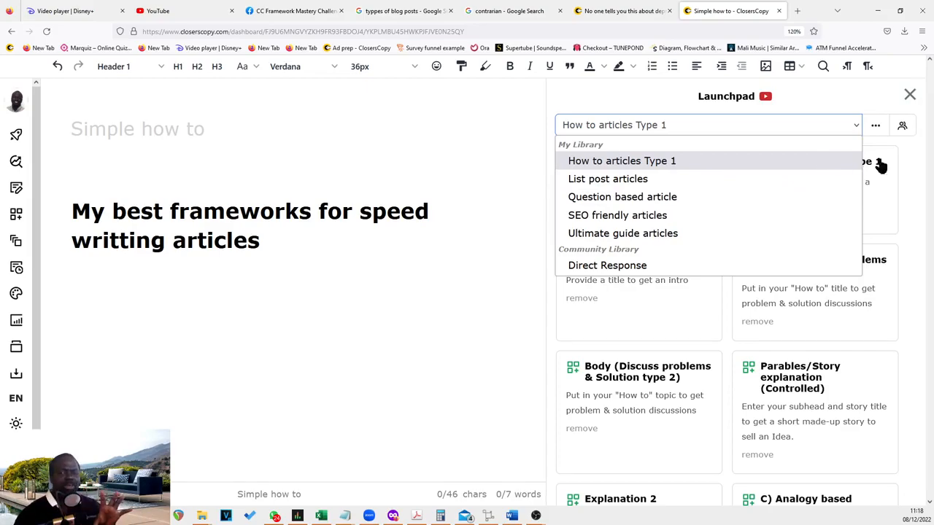
click(620, 160)
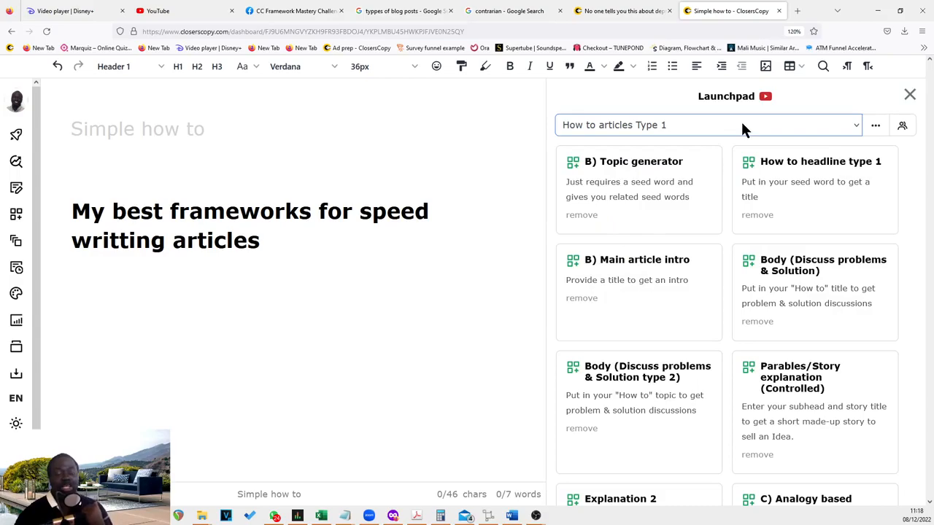
mouse_move(585, 181)
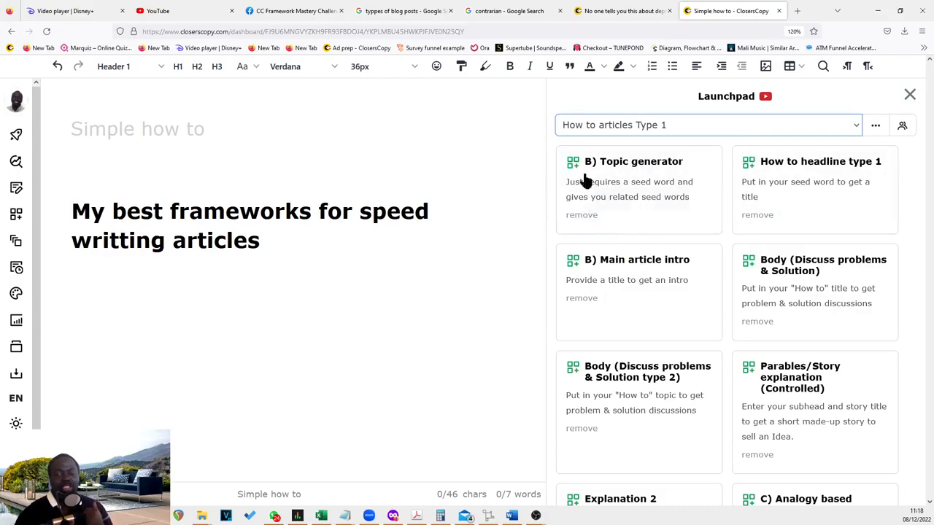
mouse_move(665, 212)
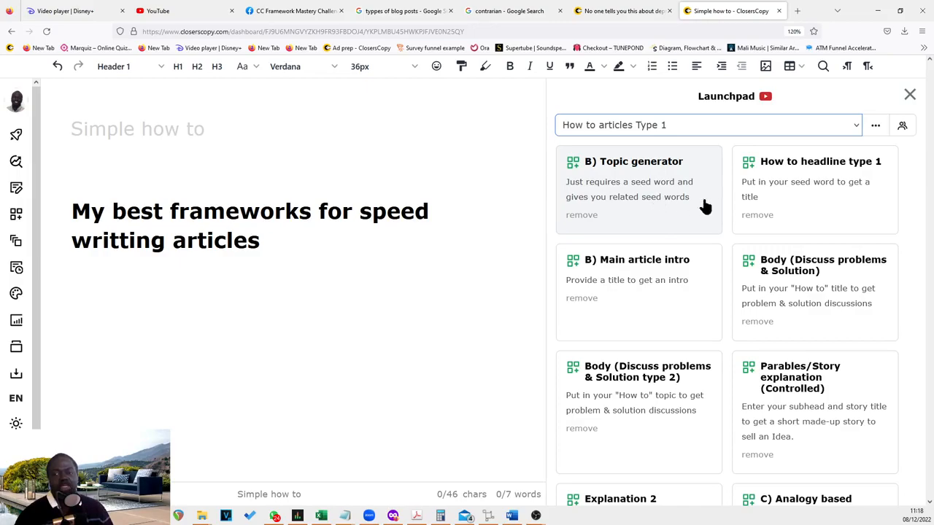
mouse_move(648, 202)
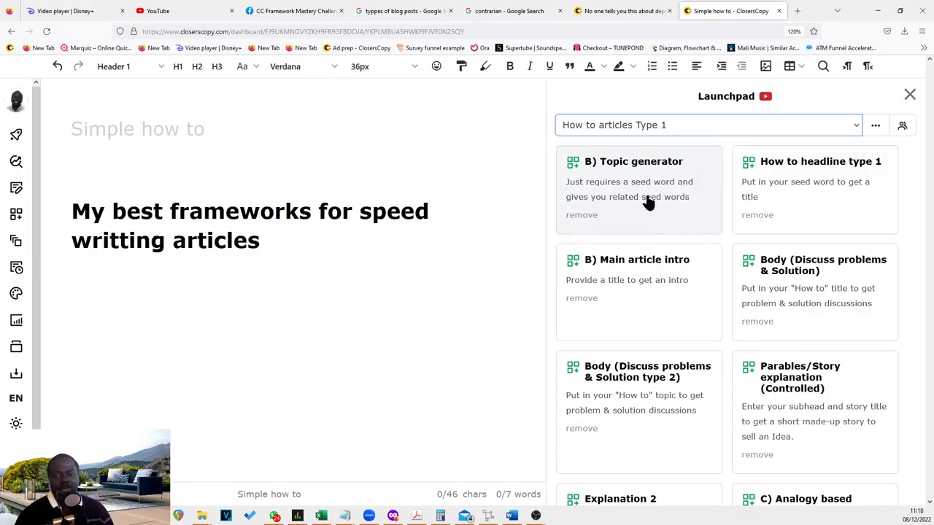
mouse_move(671, 189)
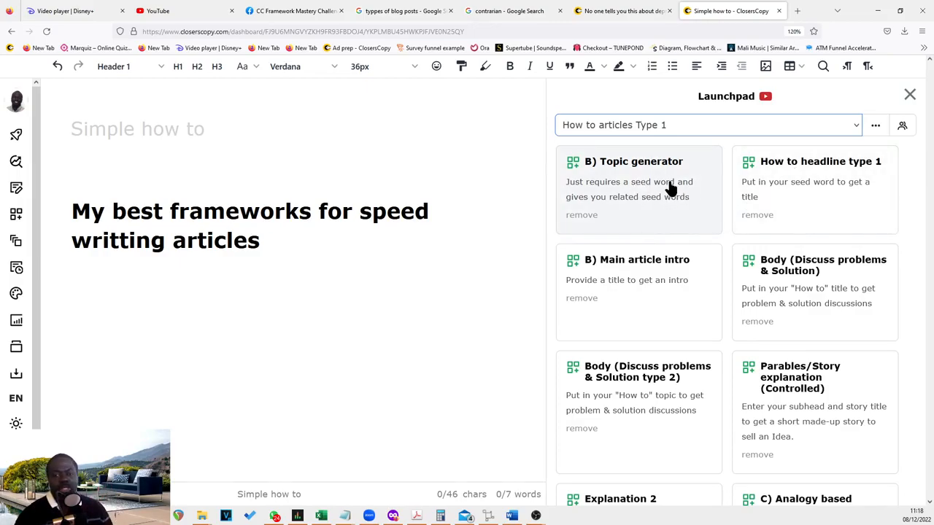
mouse_move(811, 189)
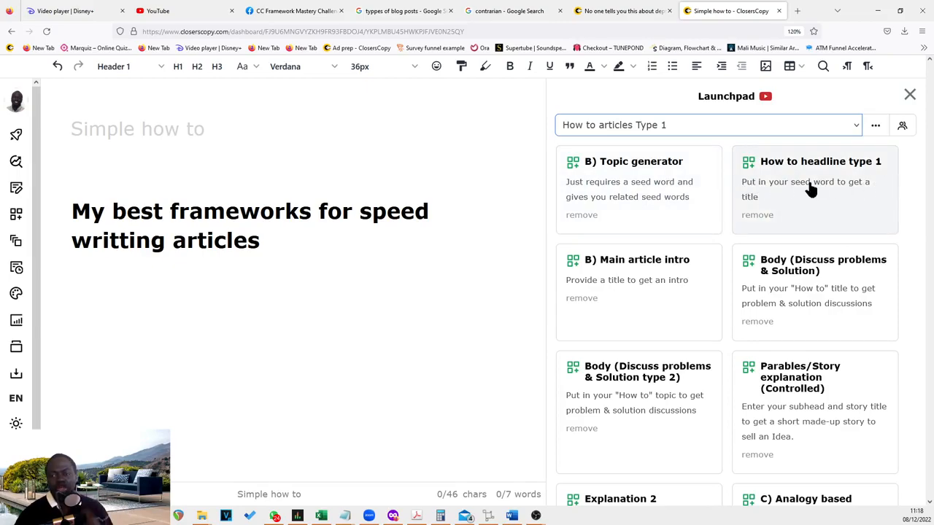
mouse_move(816, 216)
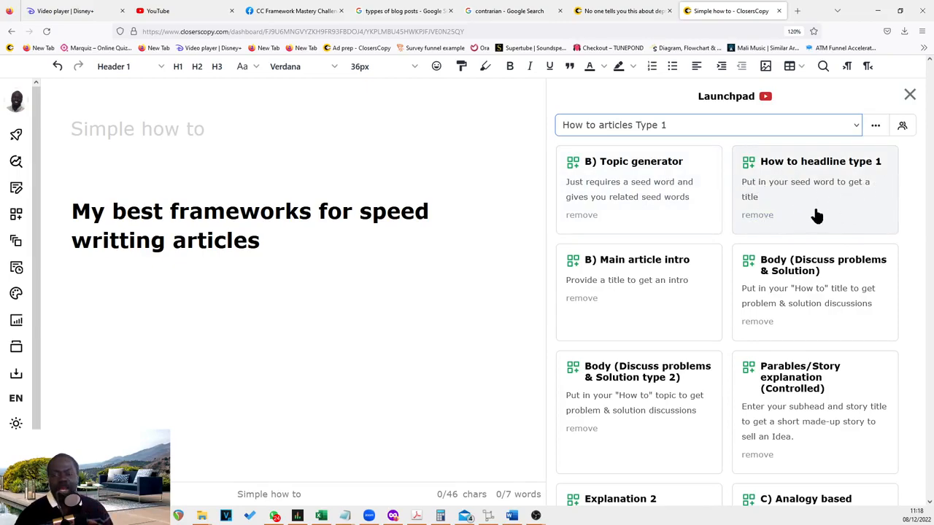
scroll(down, 3)
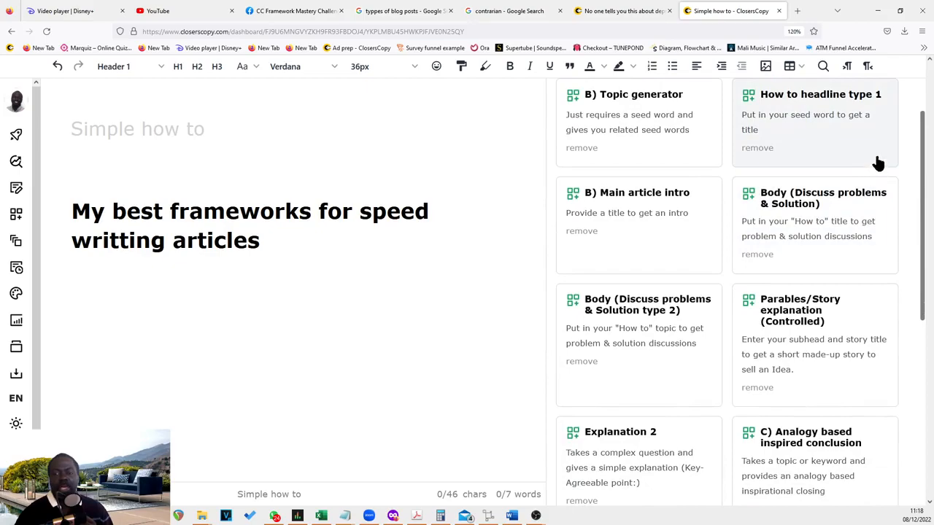
mouse_move(603, 243)
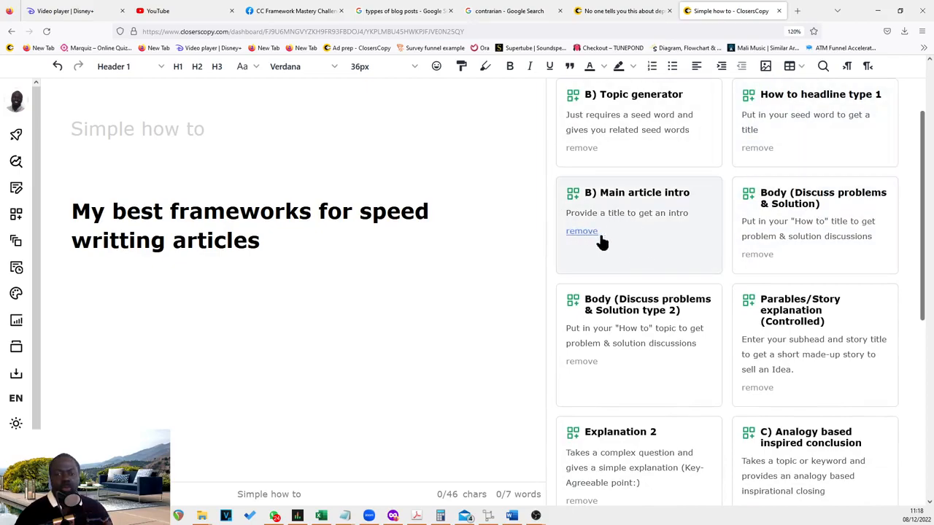
mouse_move(706, 239)
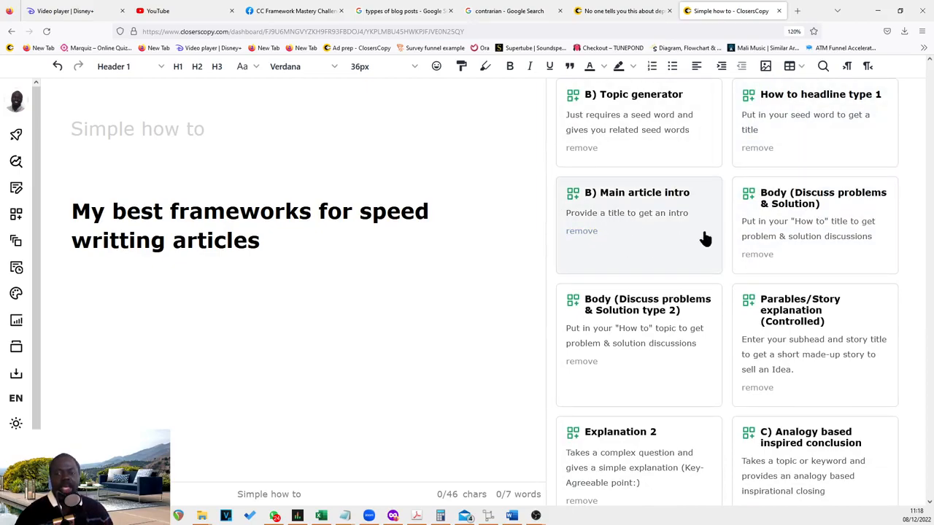
scroll(down, 3)
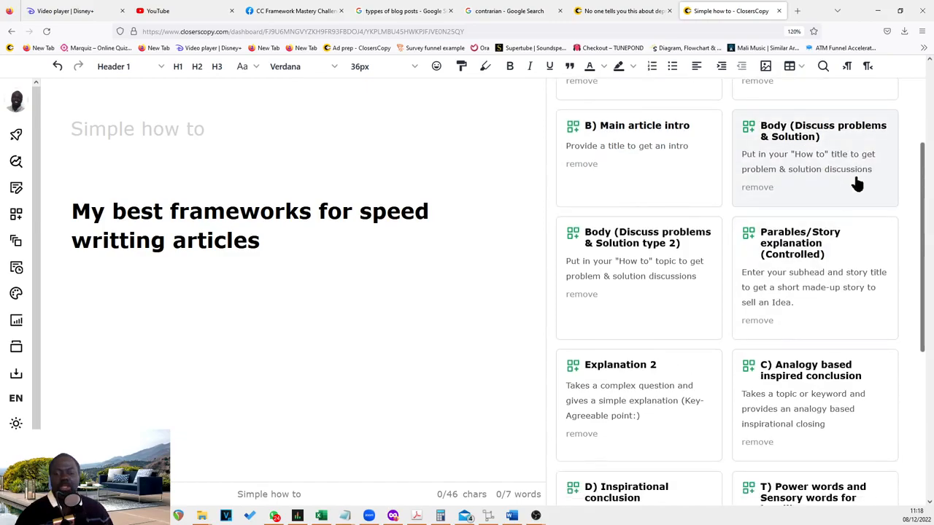
mouse_move(559, 351)
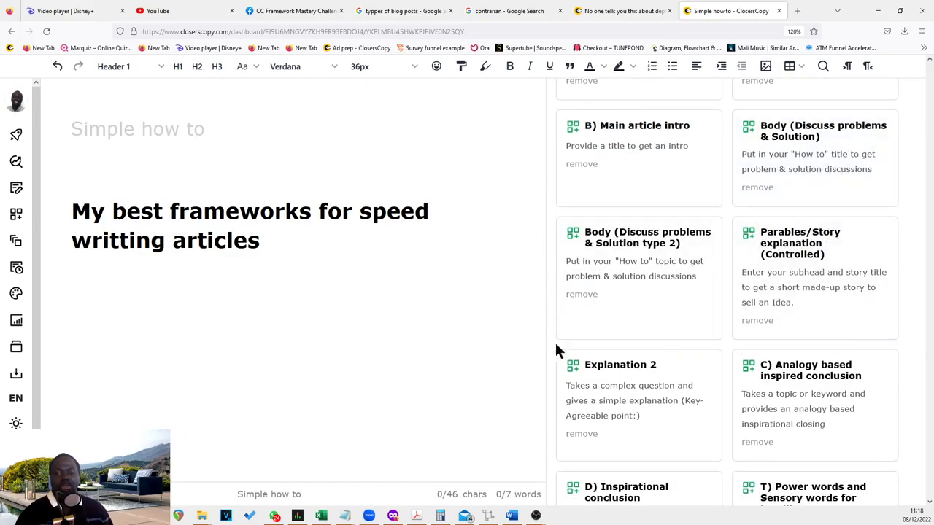
mouse_move(843, 154)
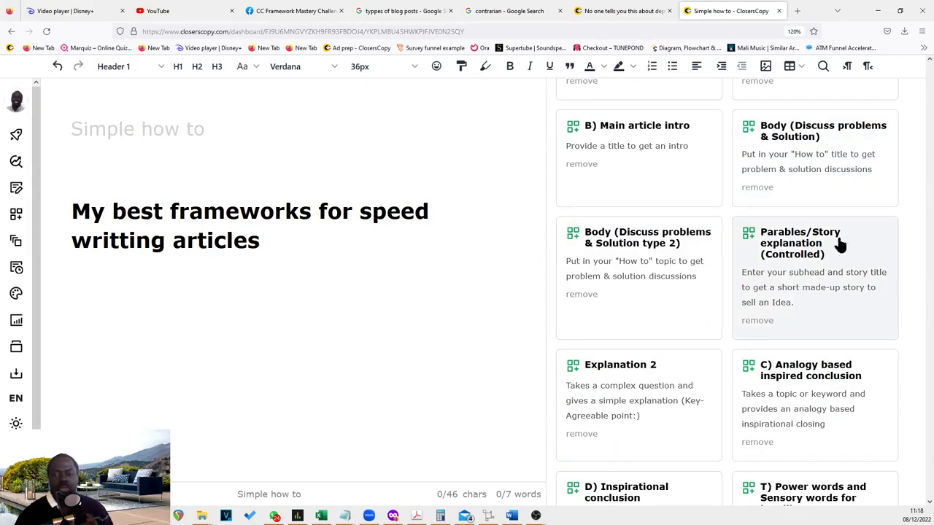
mouse_move(815, 263)
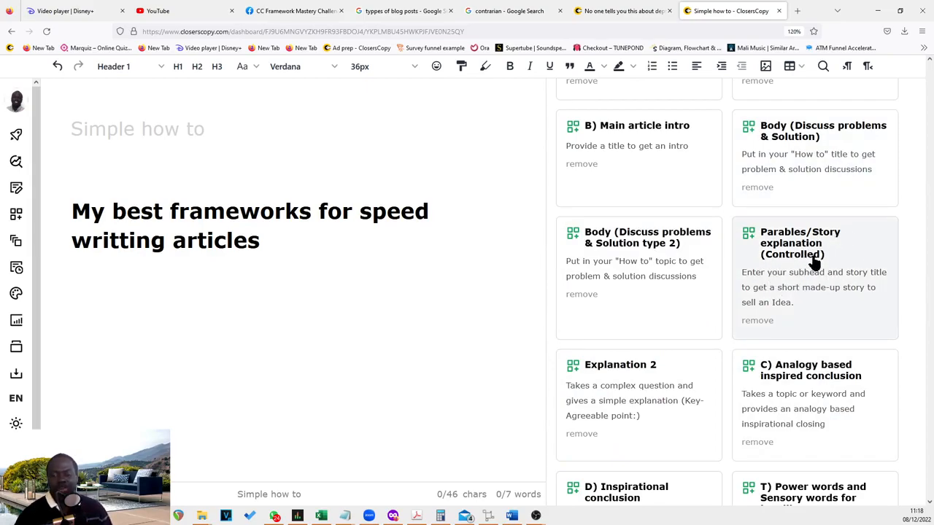
scroll(down, 3)
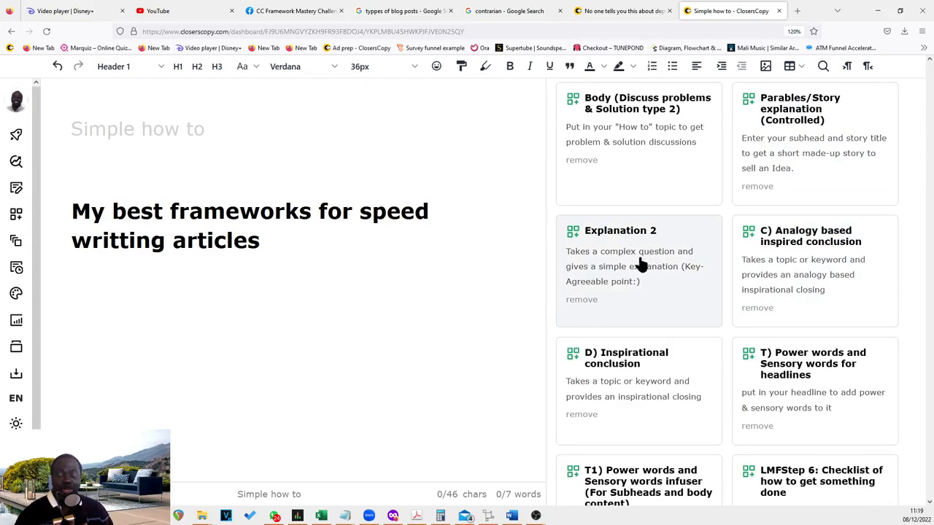
mouse_move(625, 255)
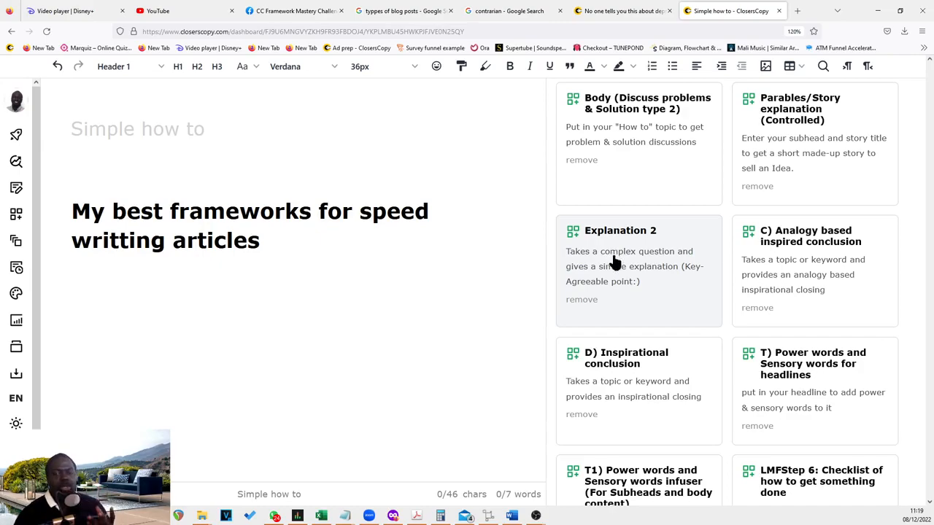
scroll(down, 3)
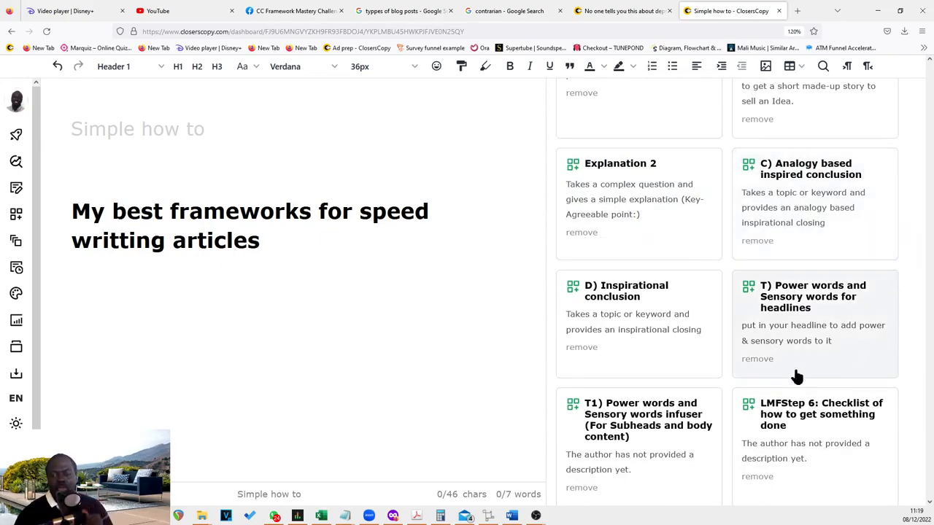
mouse_move(854, 391)
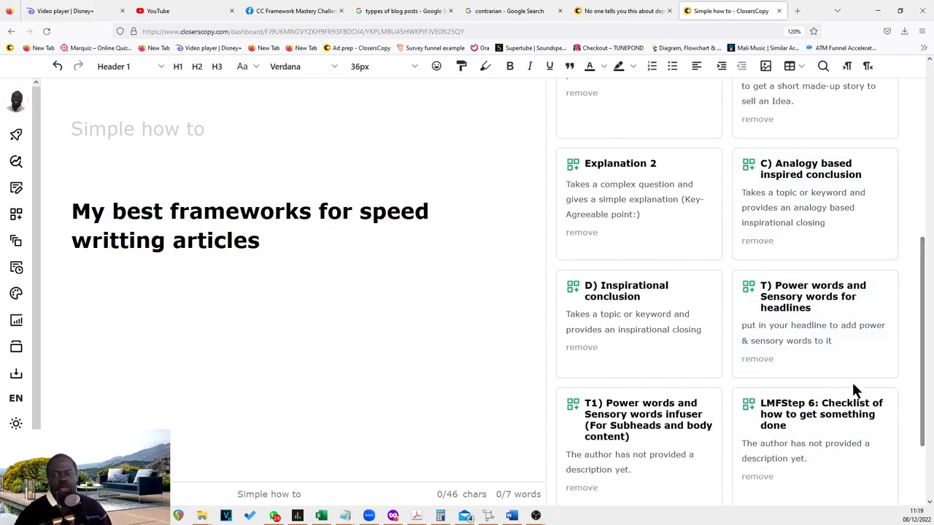
scroll(up, 3)
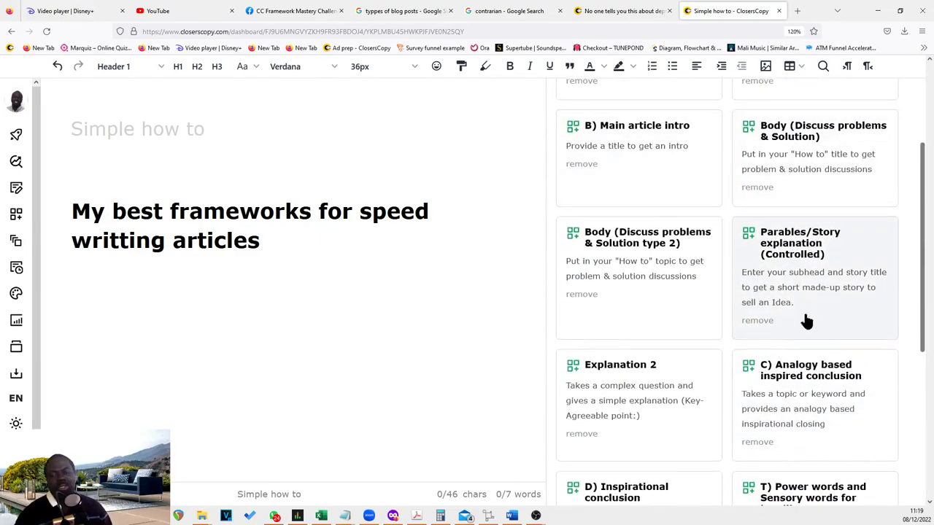
mouse_move(742, 227)
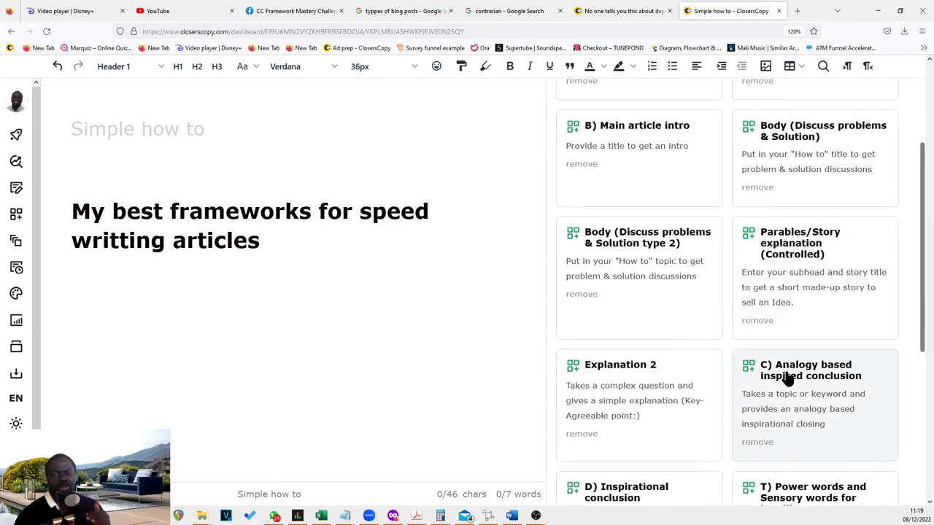
scroll(down, 3)
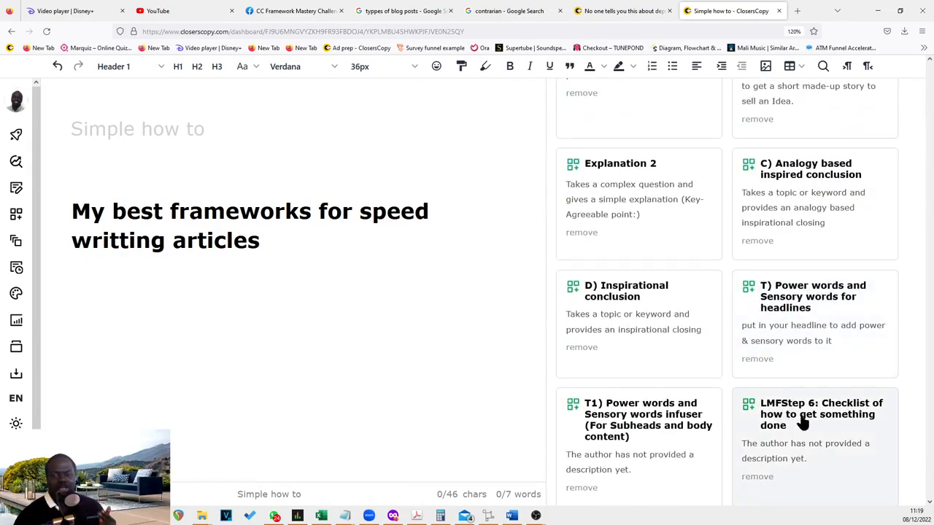
scroll(down, 3)
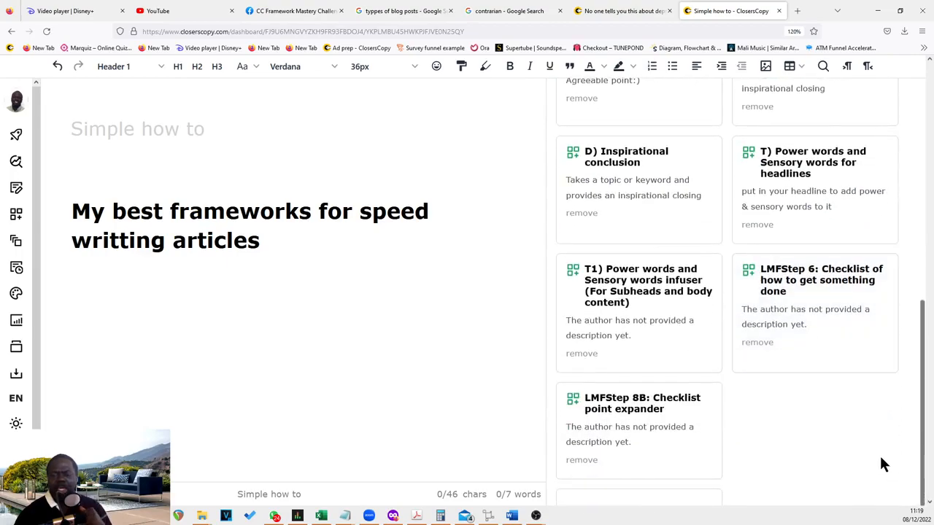
mouse_move(756, 291)
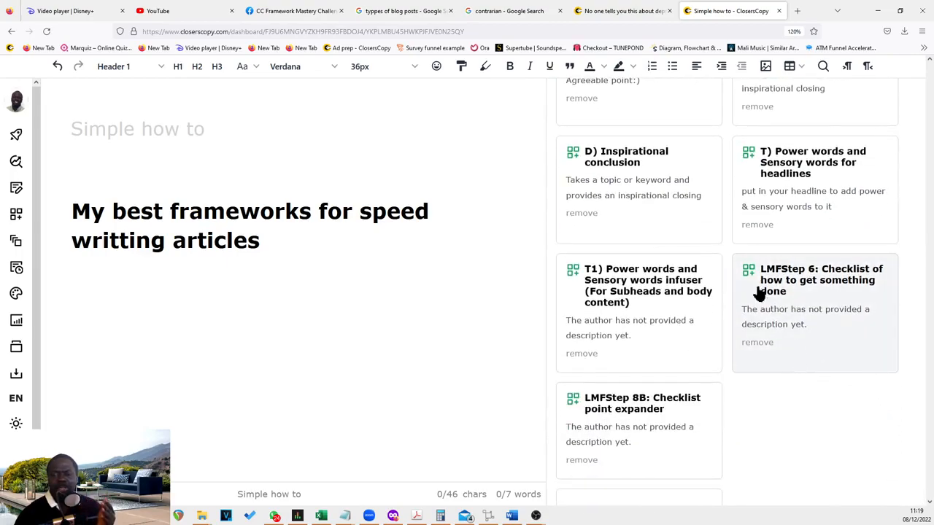
mouse_move(62, 132)
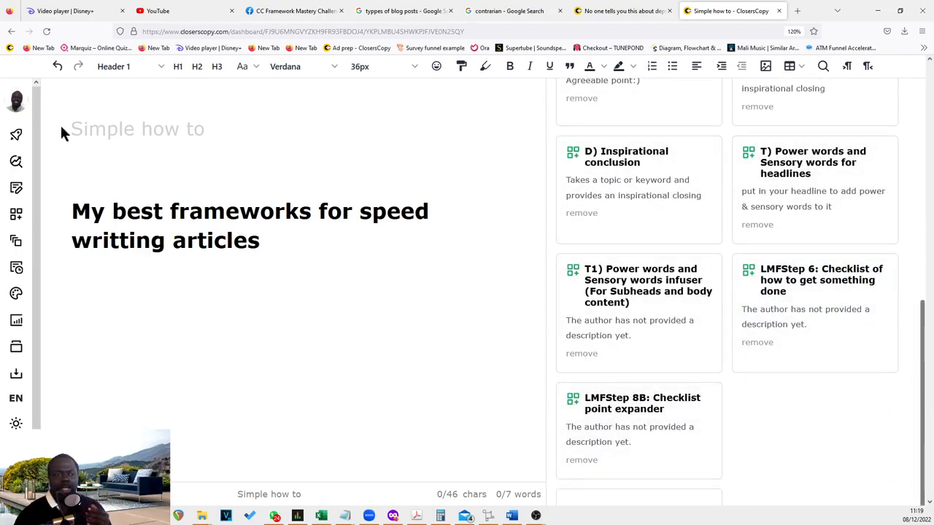
mouse_move(831, 337)
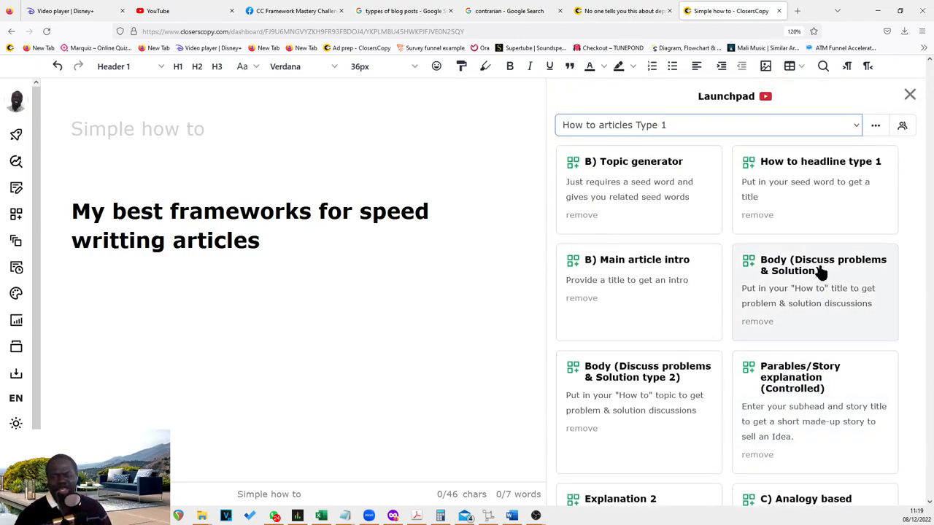
mouse_move(719, 133)
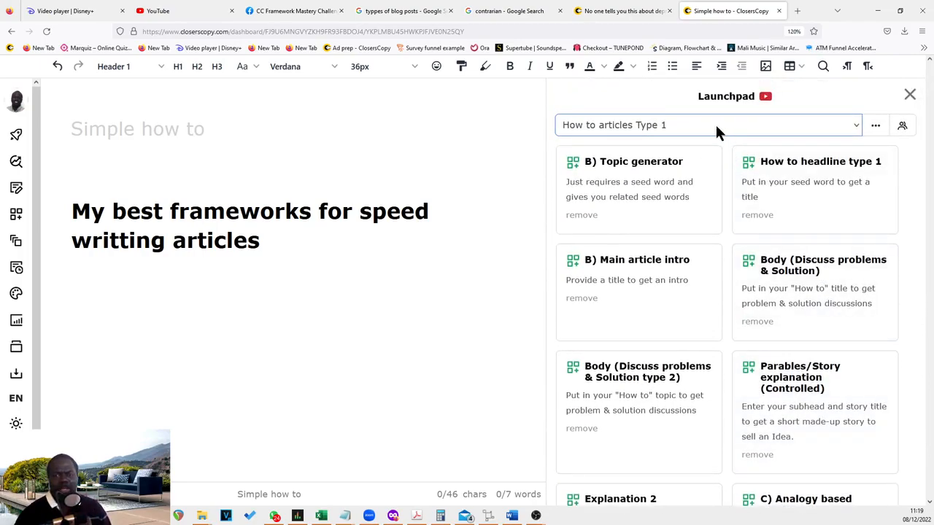
click(707, 124)
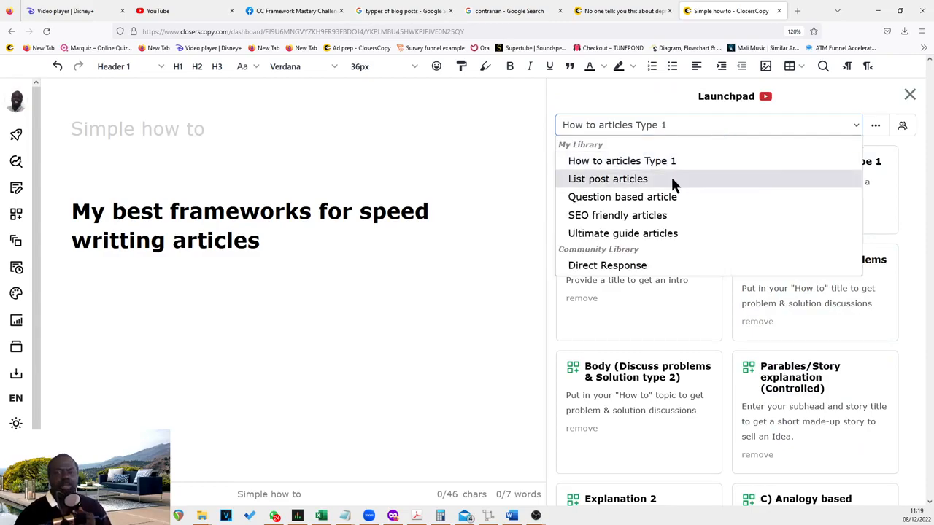
click(607, 179)
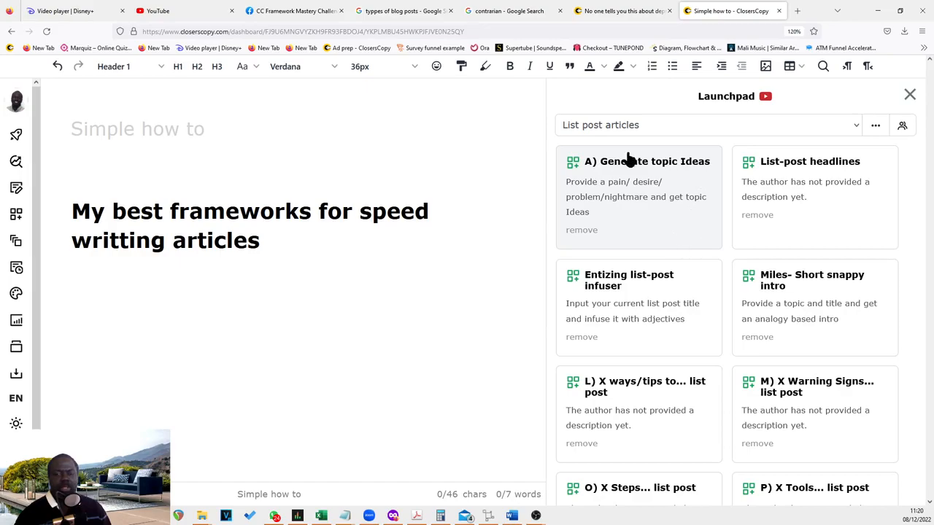
mouse_move(813, 188)
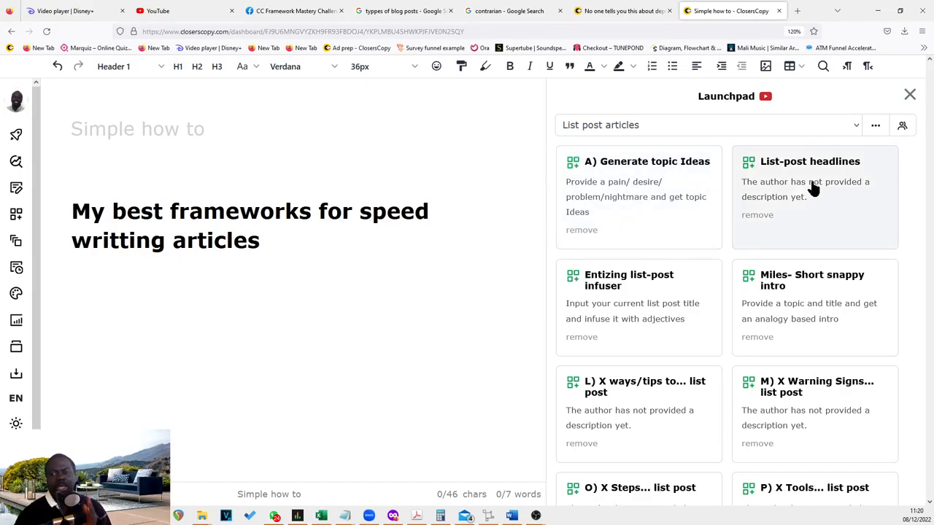
scroll(down, 3)
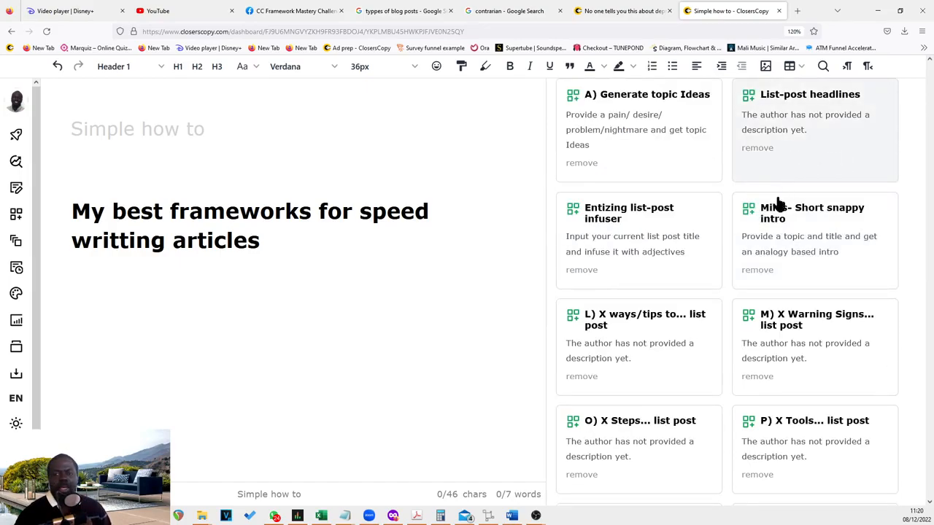
mouse_move(630, 243)
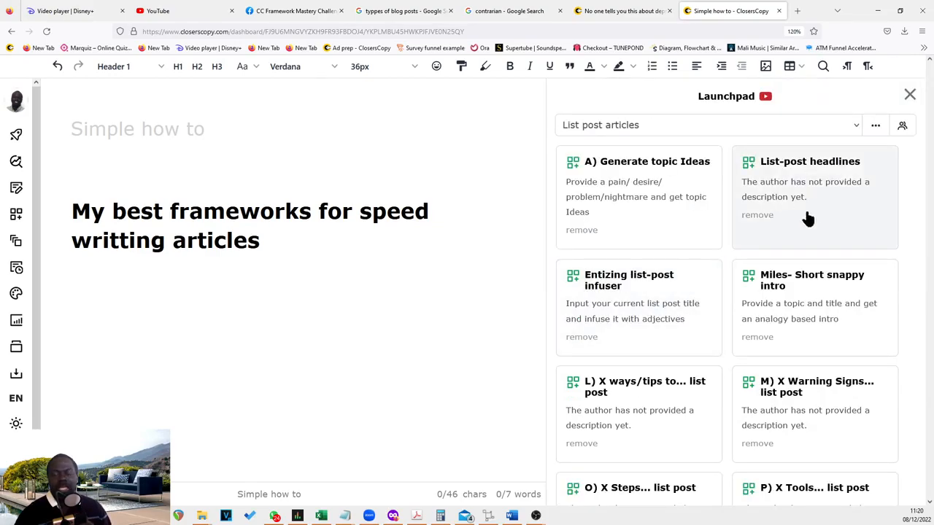
mouse_move(716, 247)
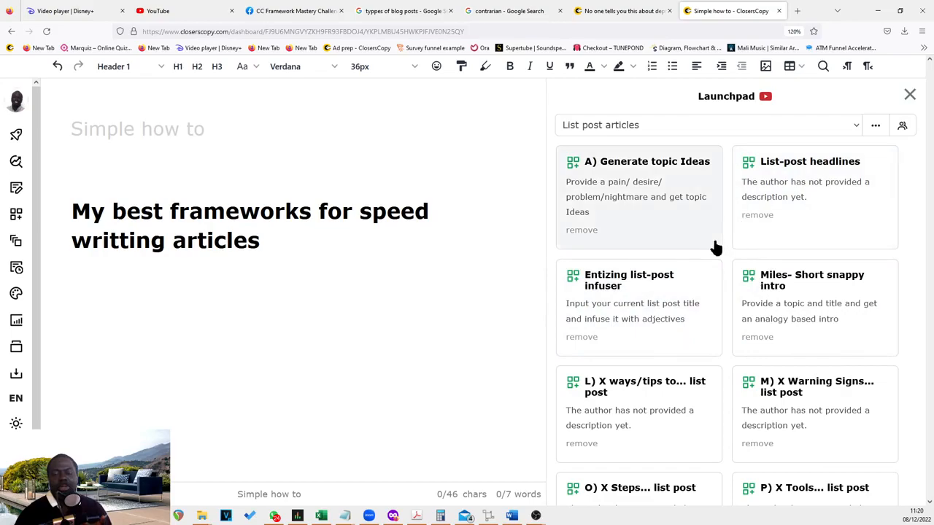
mouse_move(658, 308)
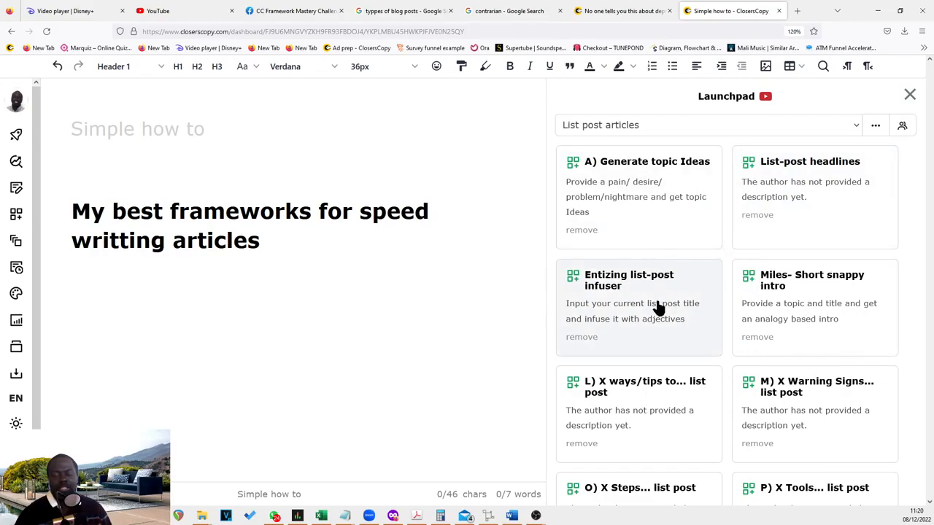
mouse_move(642, 312)
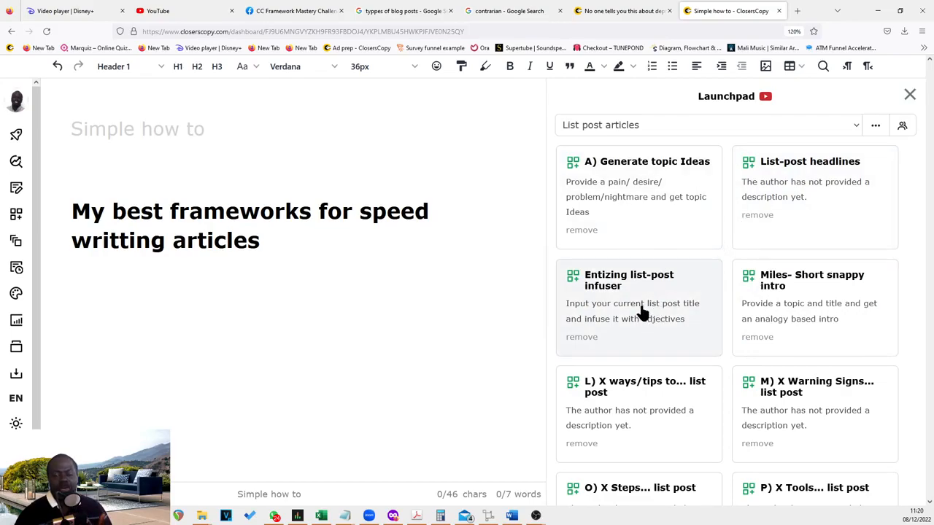
scroll(down, 3)
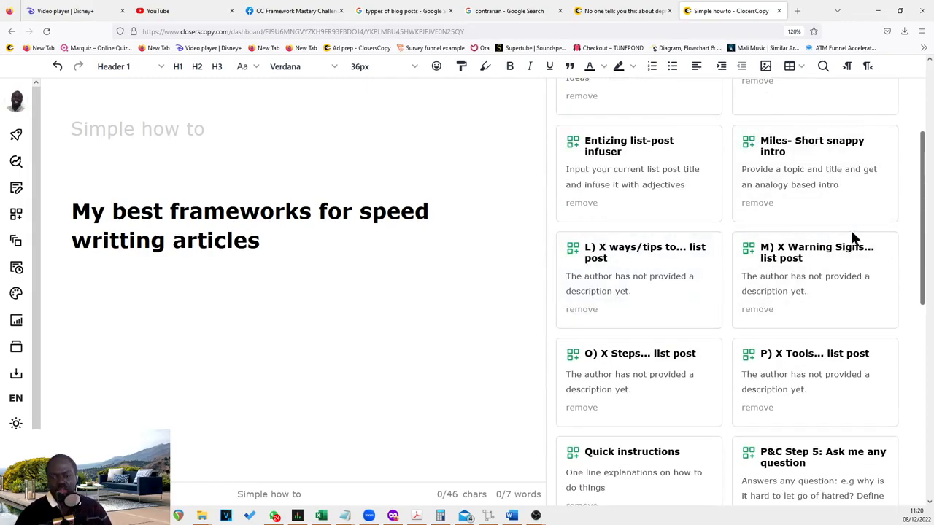
scroll(down, 3)
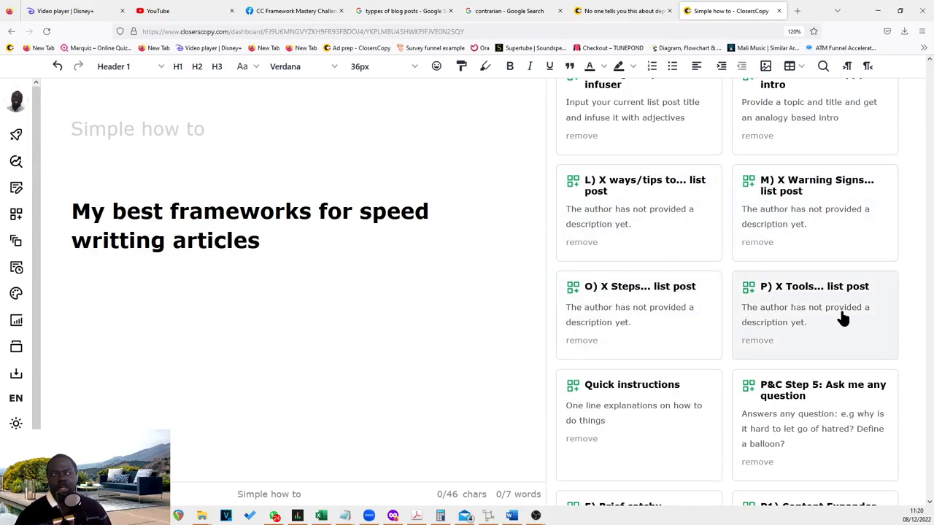
mouse_move(655, 243)
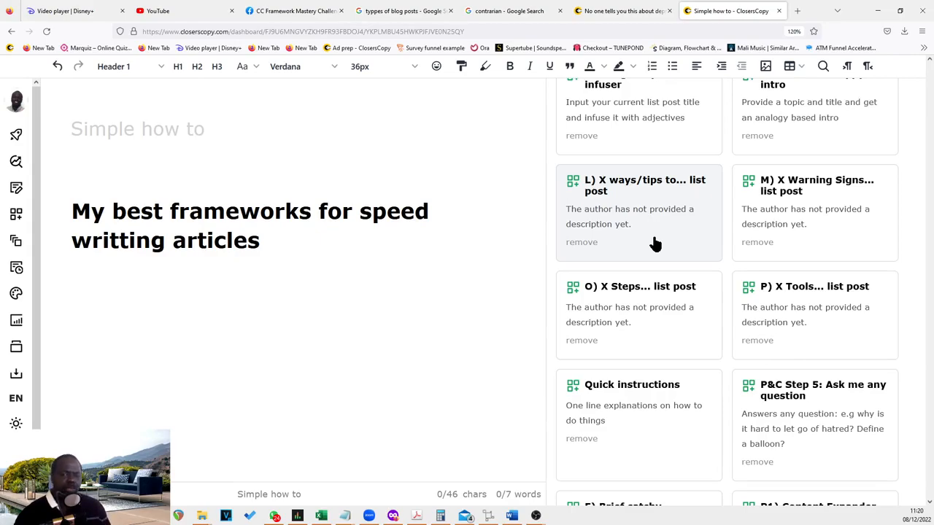
mouse_move(821, 219)
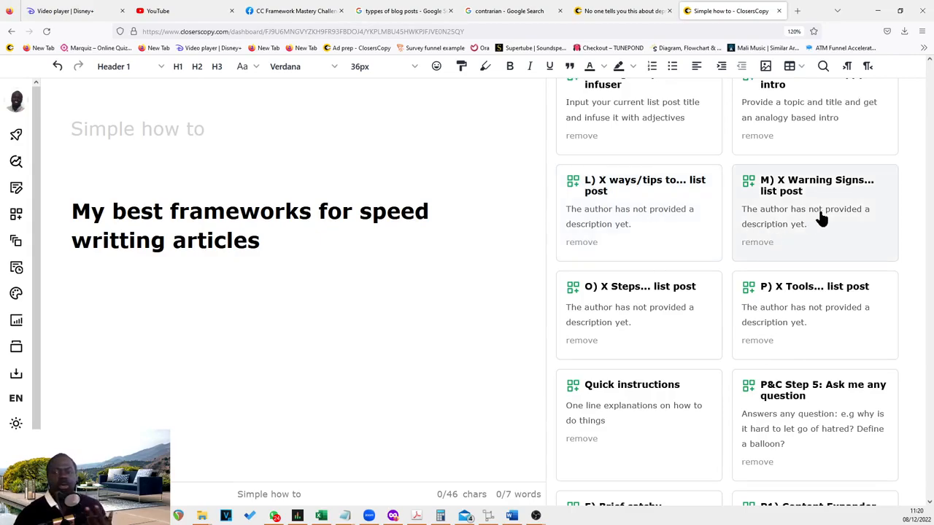
mouse_move(834, 216)
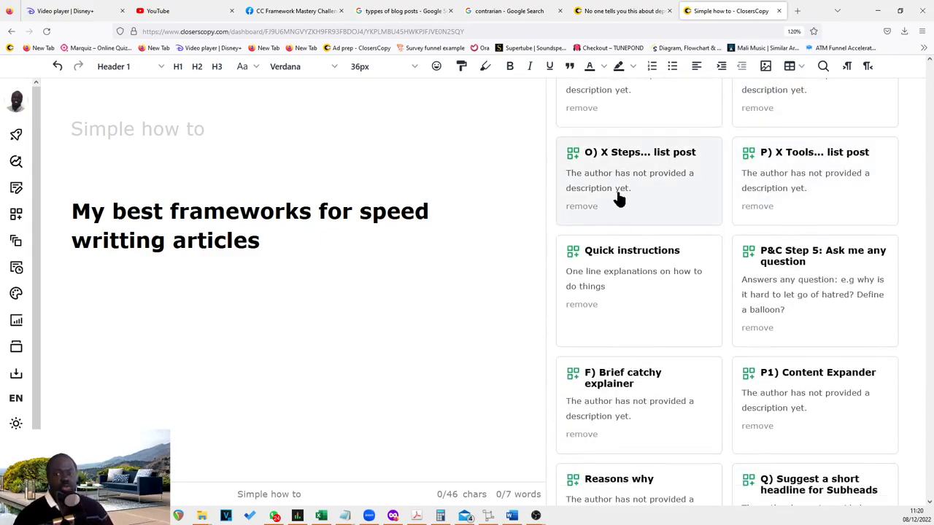
mouse_move(786, 175)
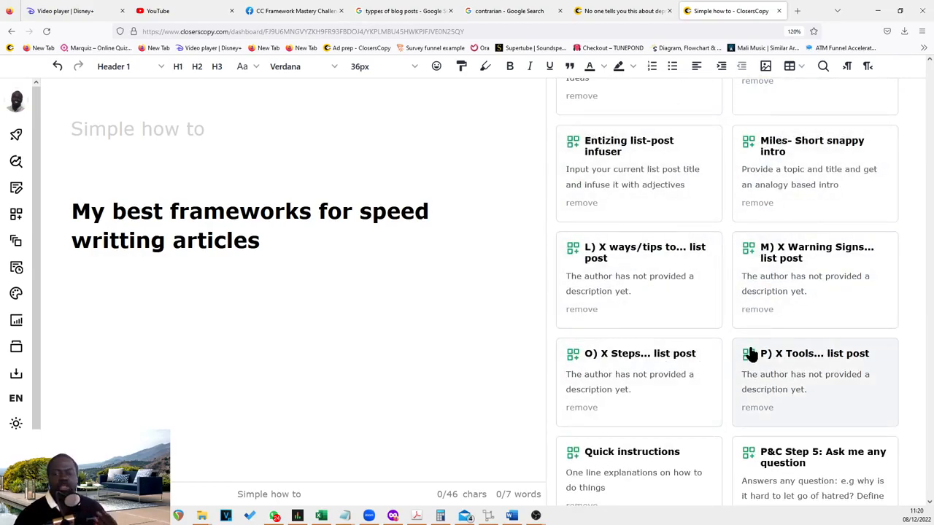
mouse_move(649, 301)
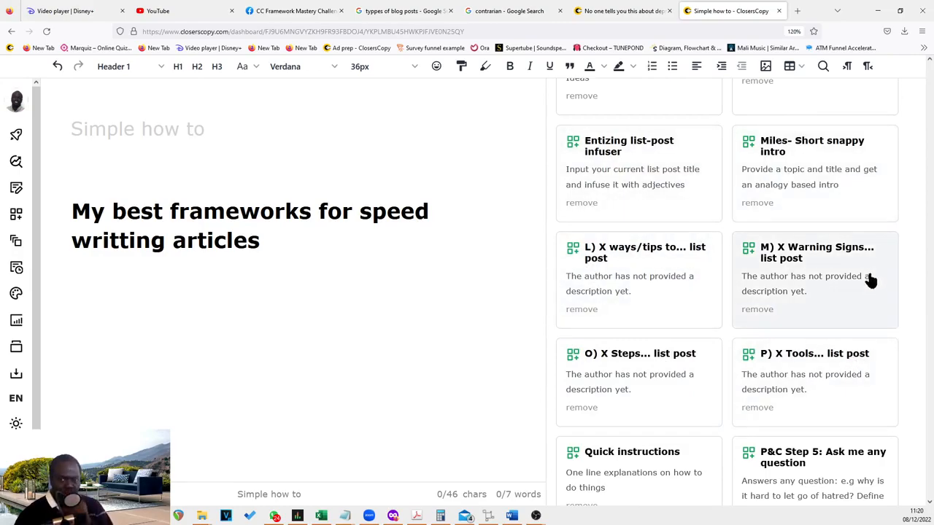
- Scroll through the remaining List post cards down to S1) Analogy based inspired conclusion
scroll(down, 3)
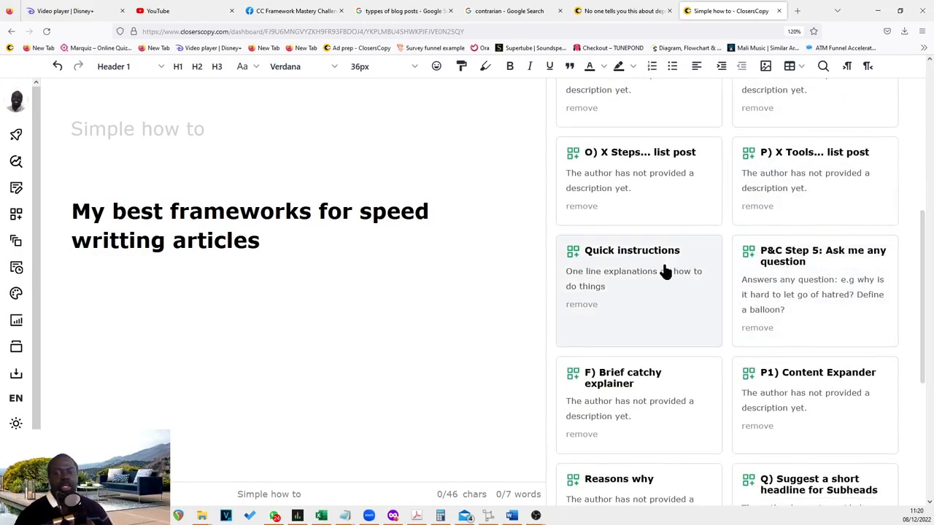
mouse_move(804, 280)
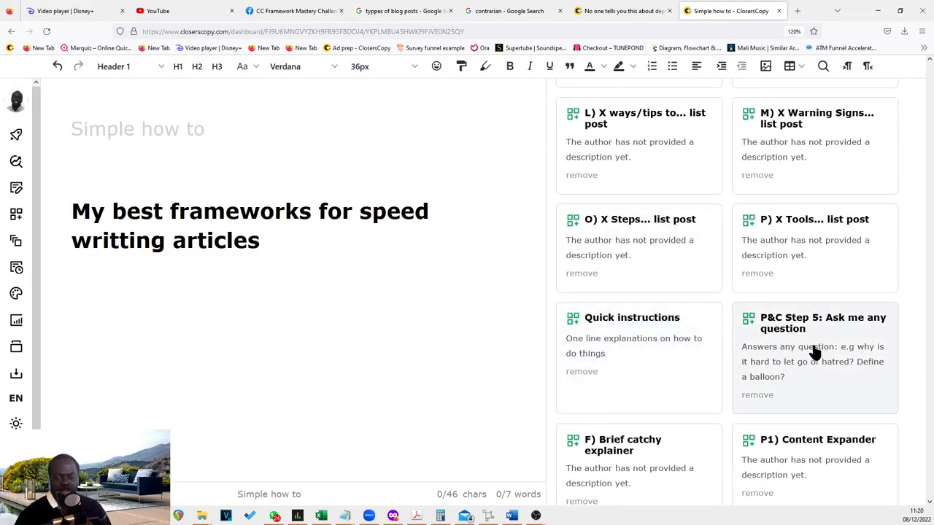
scroll(down, 3)
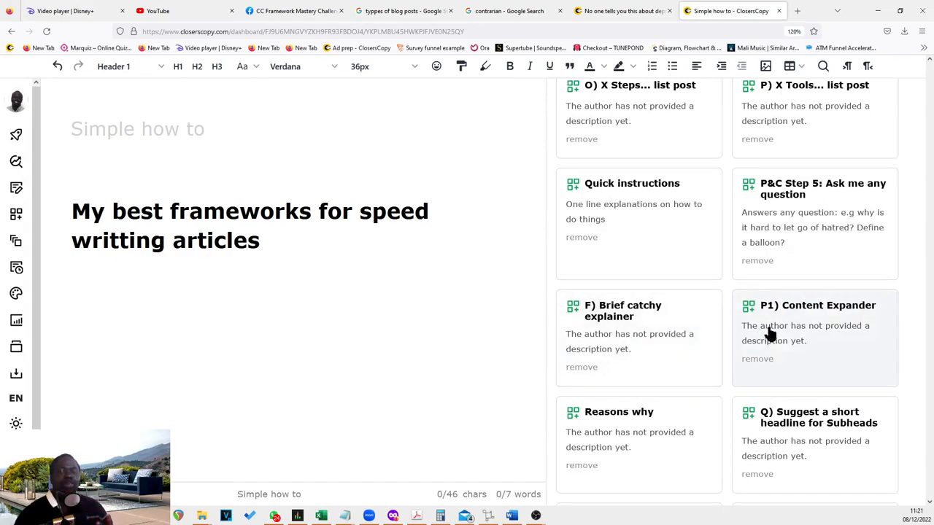
mouse_move(866, 343)
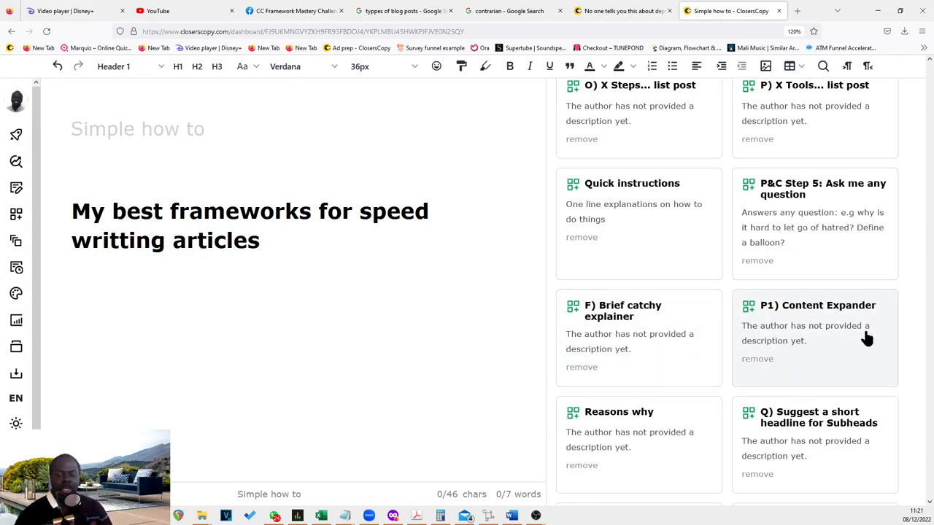
scroll(down, 3)
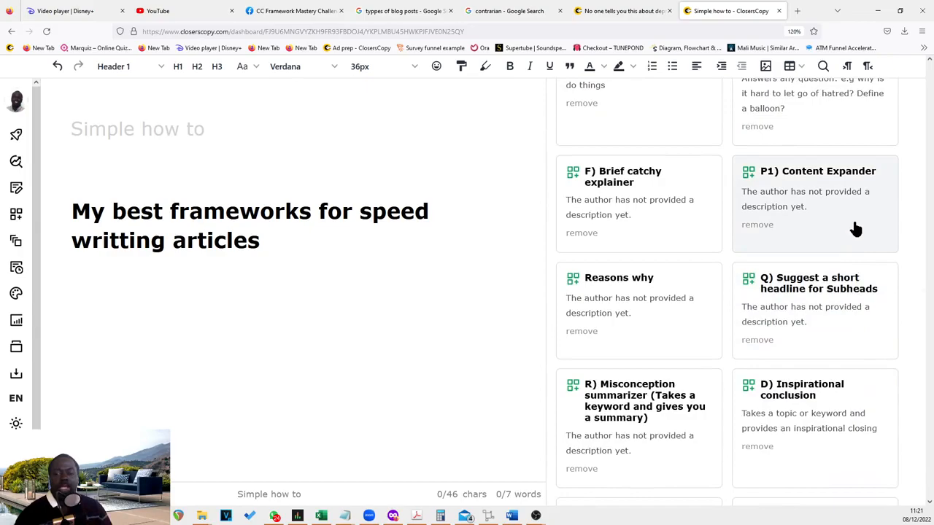
mouse_move(835, 288)
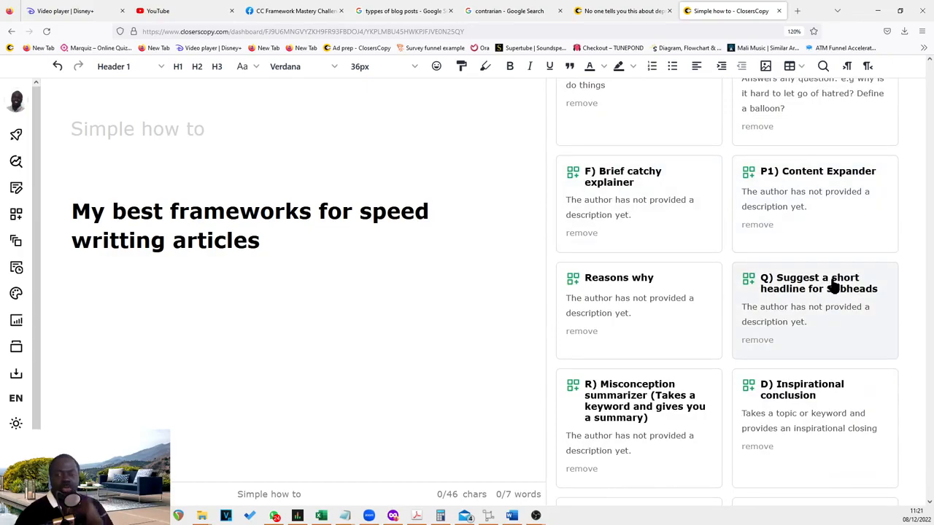
scroll(down, 3)
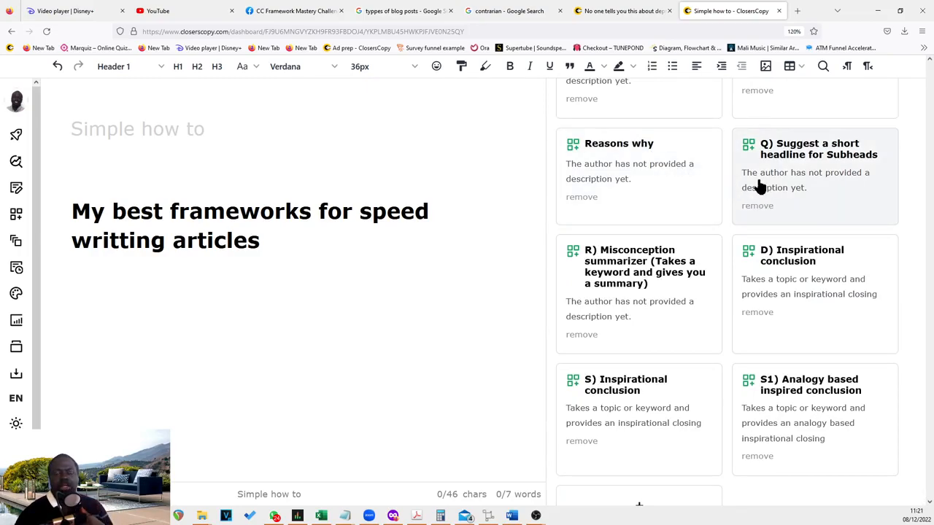
mouse_move(836, 171)
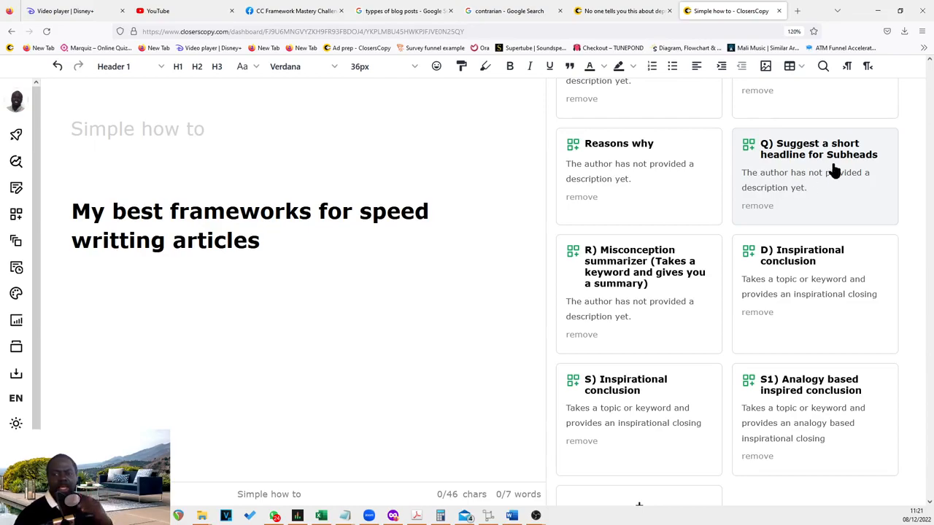
mouse_move(715, 271)
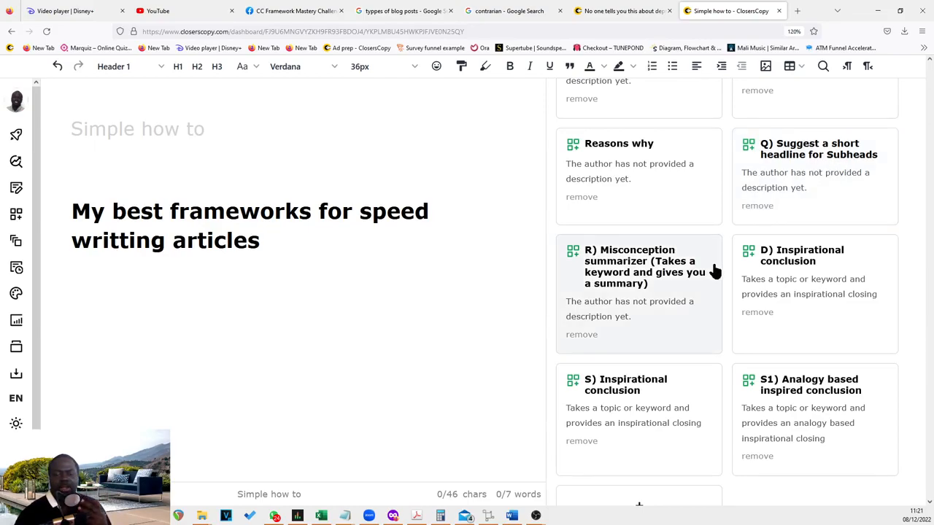
mouse_move(807, 294)
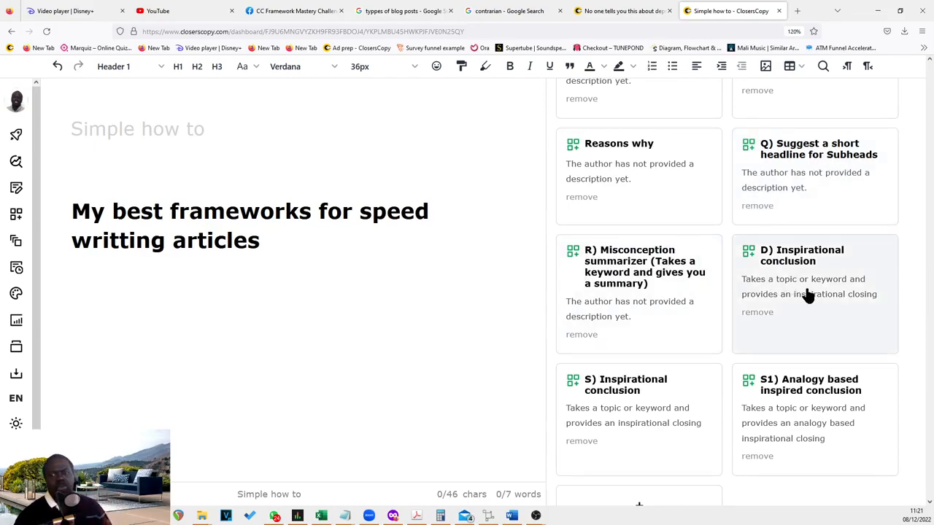
mouse_move(782, 317)
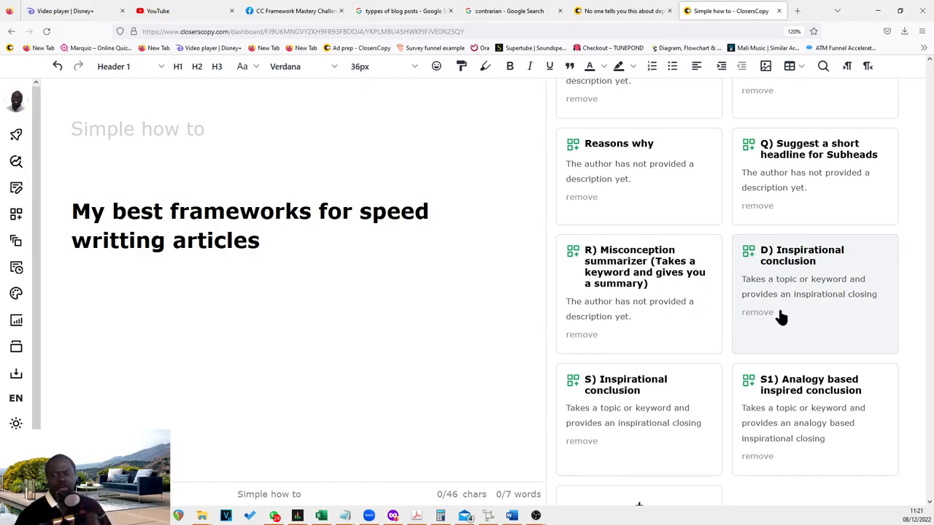
scroll(down, 3)
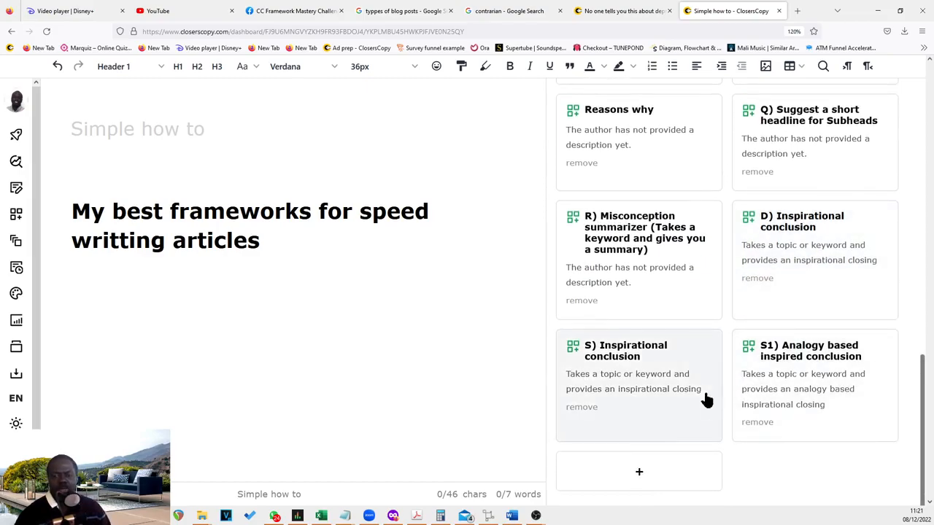
mouse_move(800, 300)
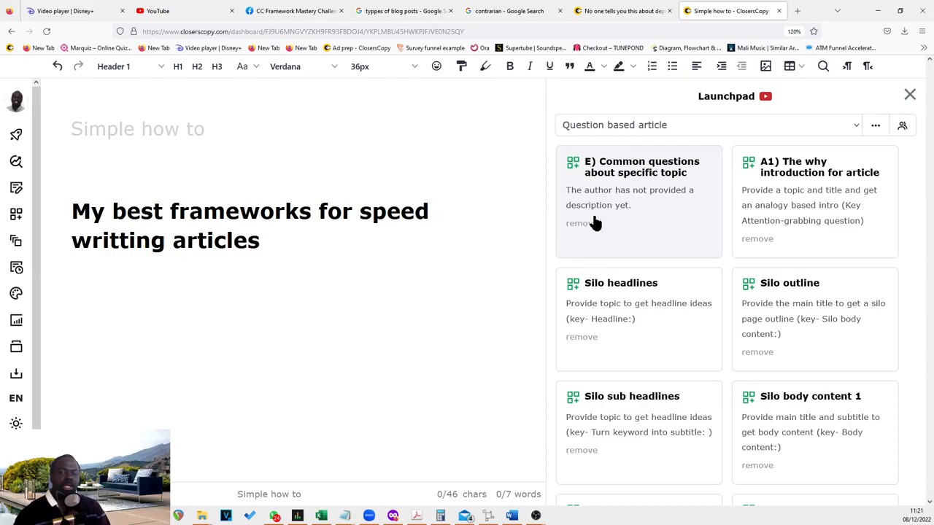
mouse_move(642, 188)
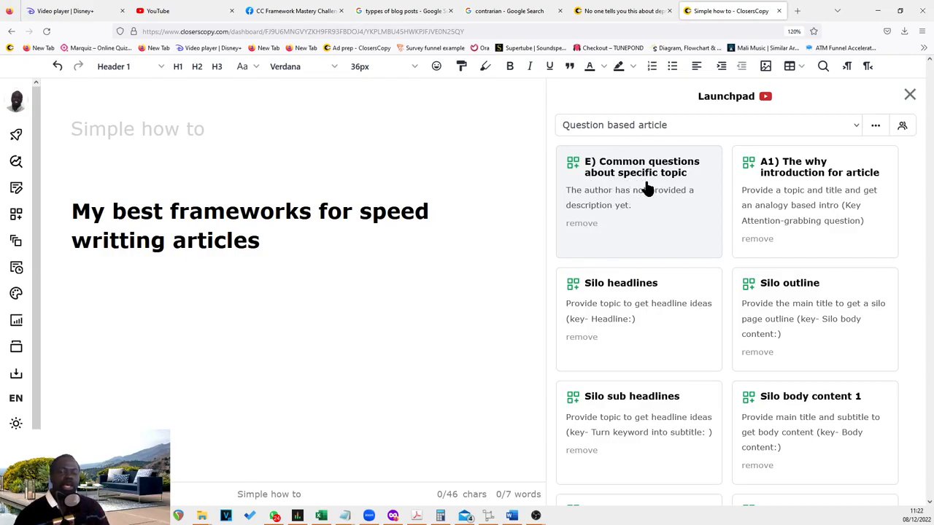
mouse_move(646, 185)
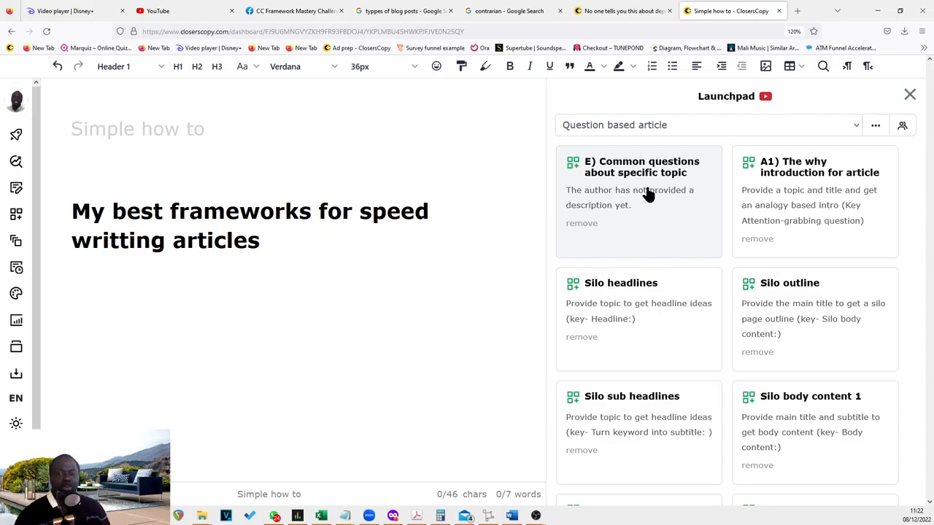
mouse_move(646, 207)
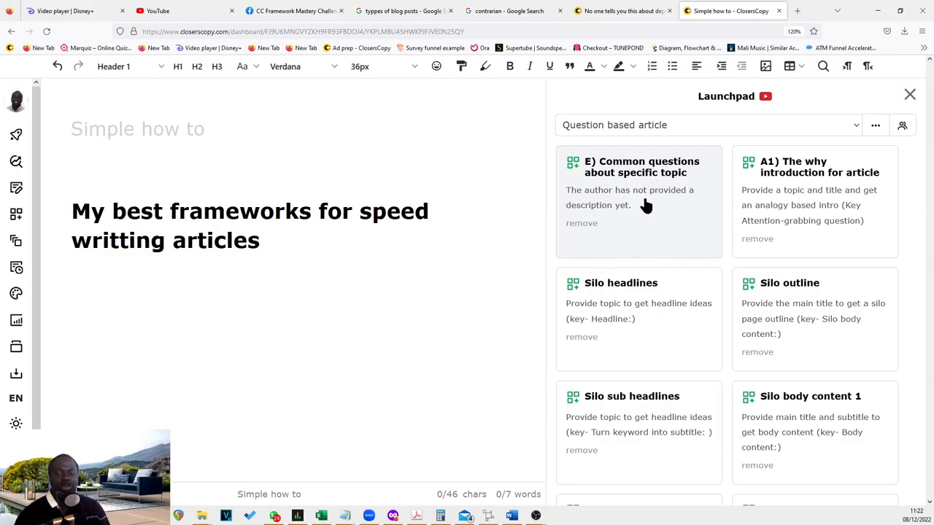
- Review Question based article cards from Common questions through Silo headlines and Silo body conclusion
scroll(down, 3)
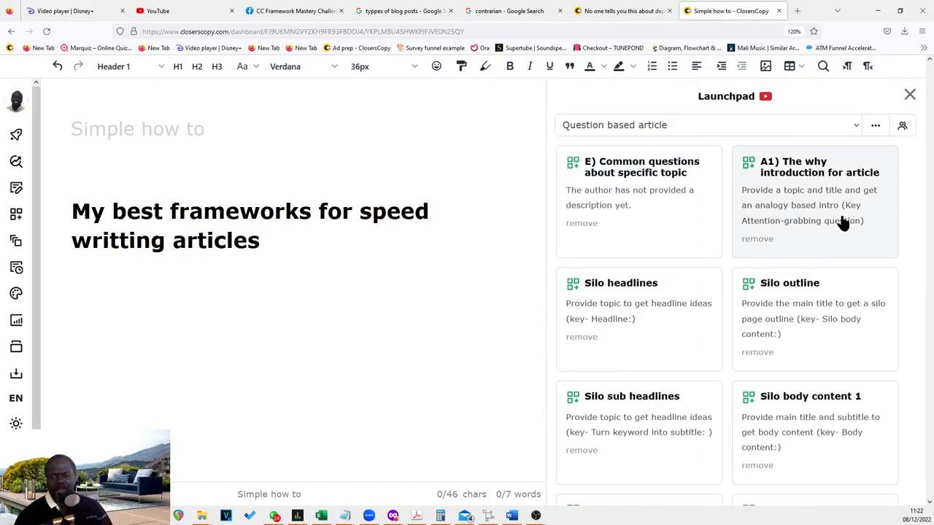
scroll(down, 3)
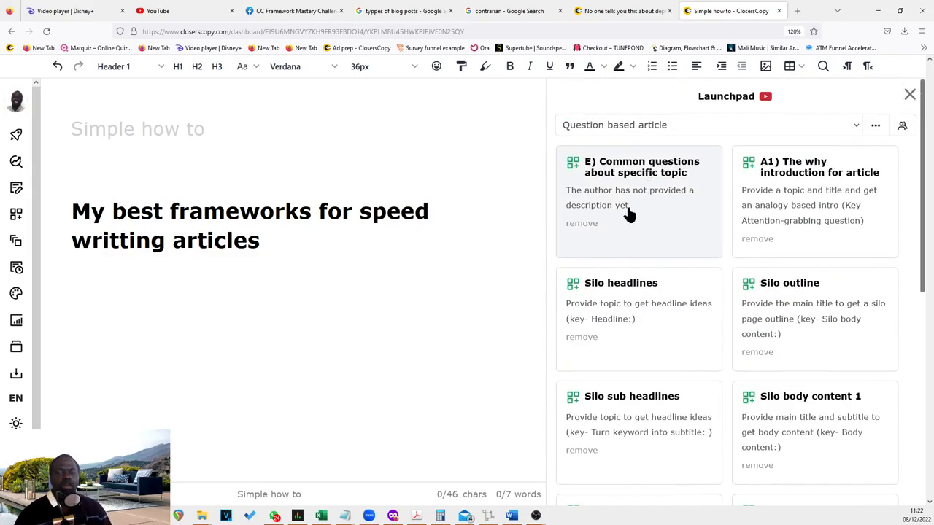
mouse_move(635, 323)
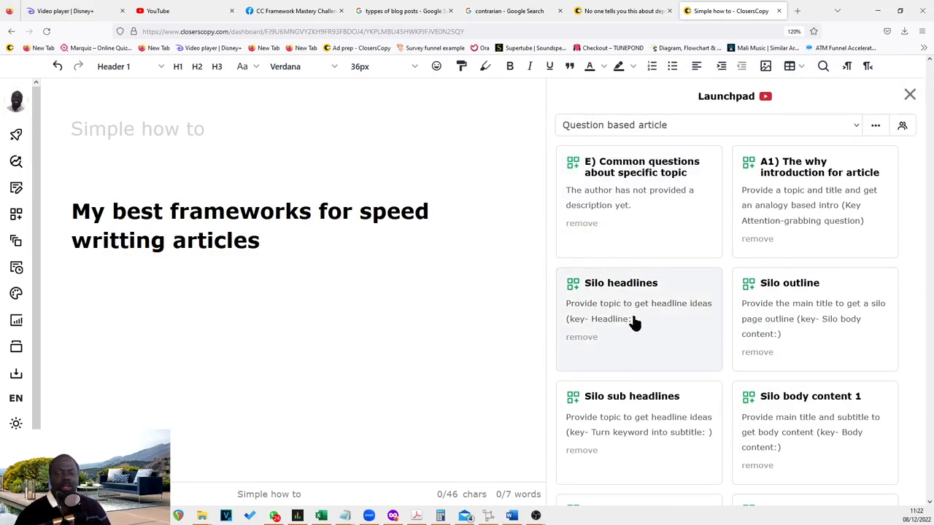
scroll(down, 3)
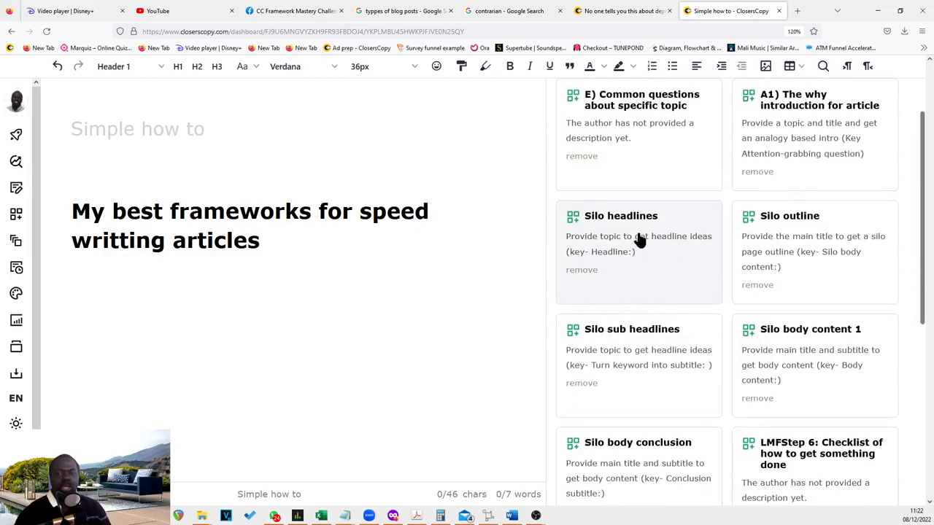
mouse_move(644, 334)
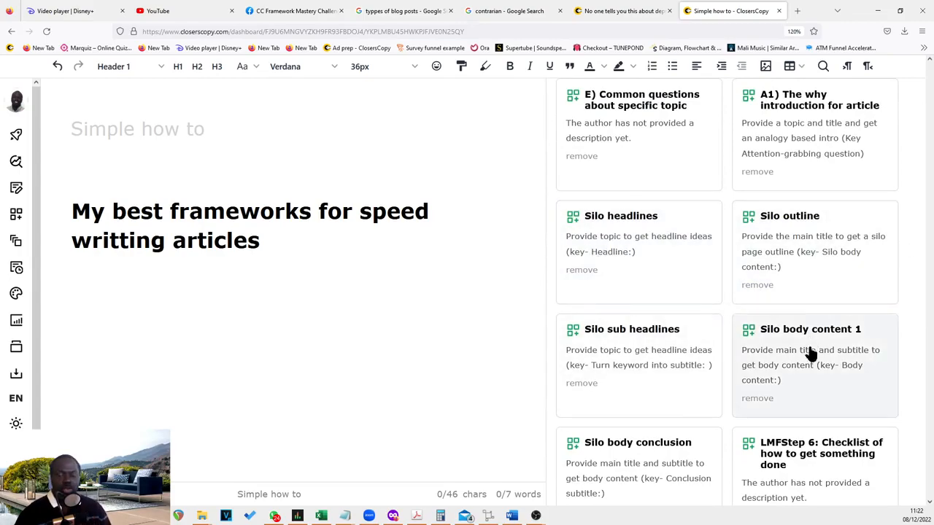
mouse_move(636, 357)
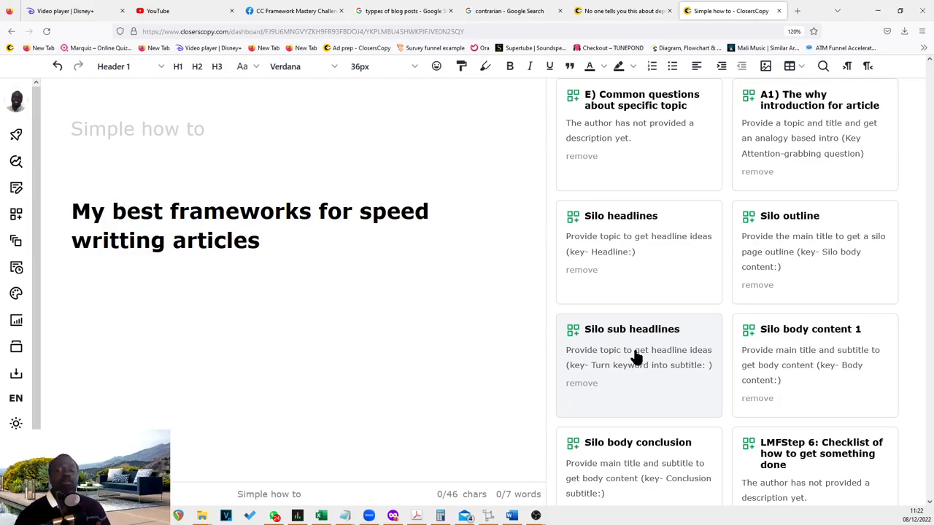
scroll(down, 3)
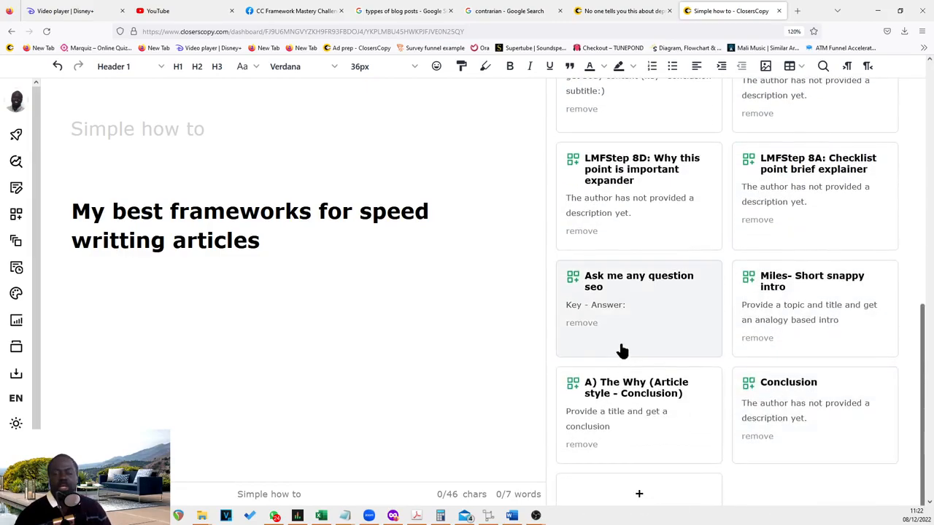
mouse_move(697, 404)
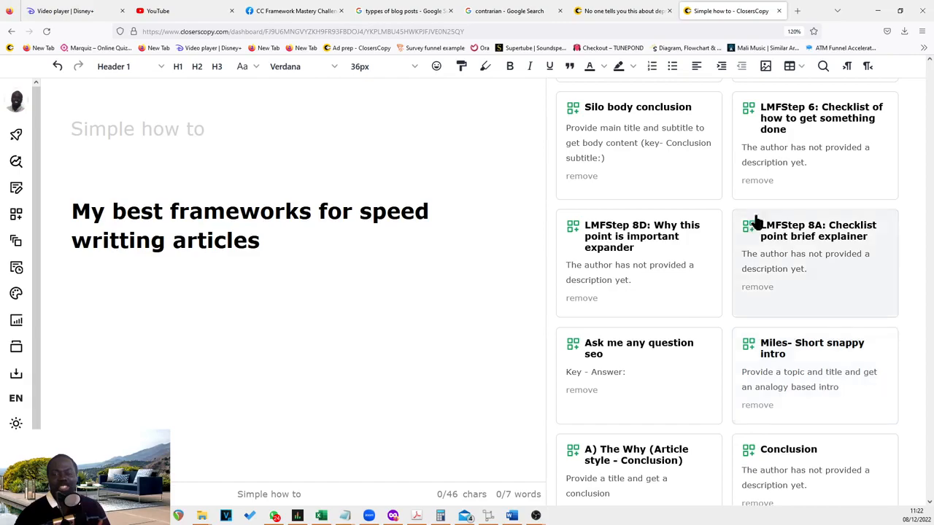
scroll(down, 3)
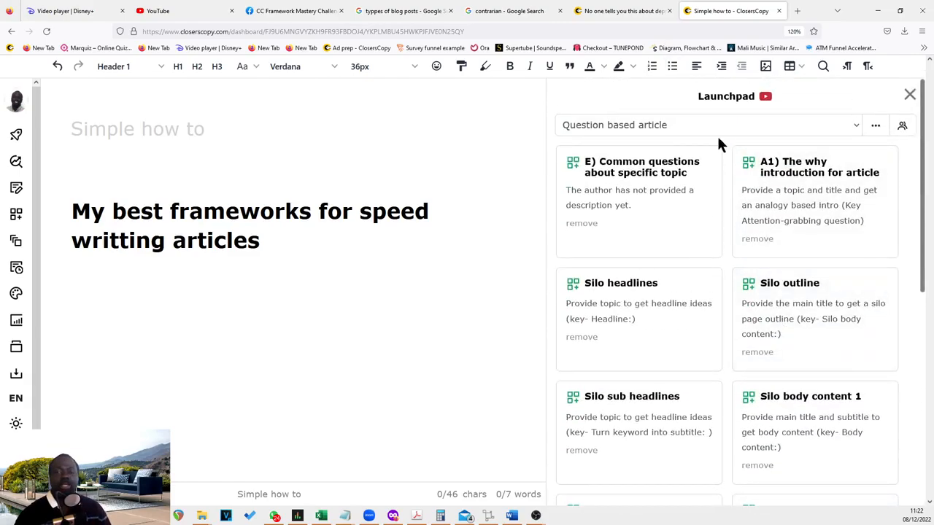
- Open and close the framework library list, keeping SEO friendly articles selected
click(707, 125)
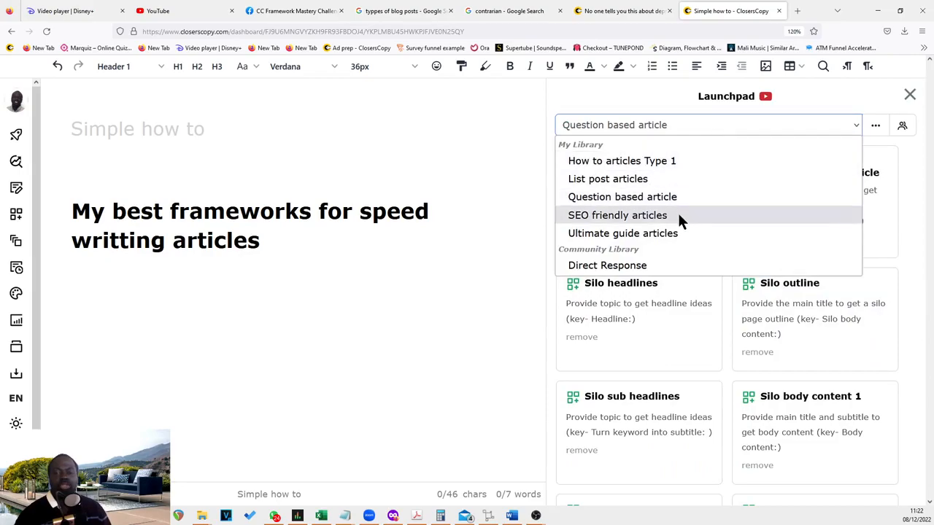
click(617, 215)
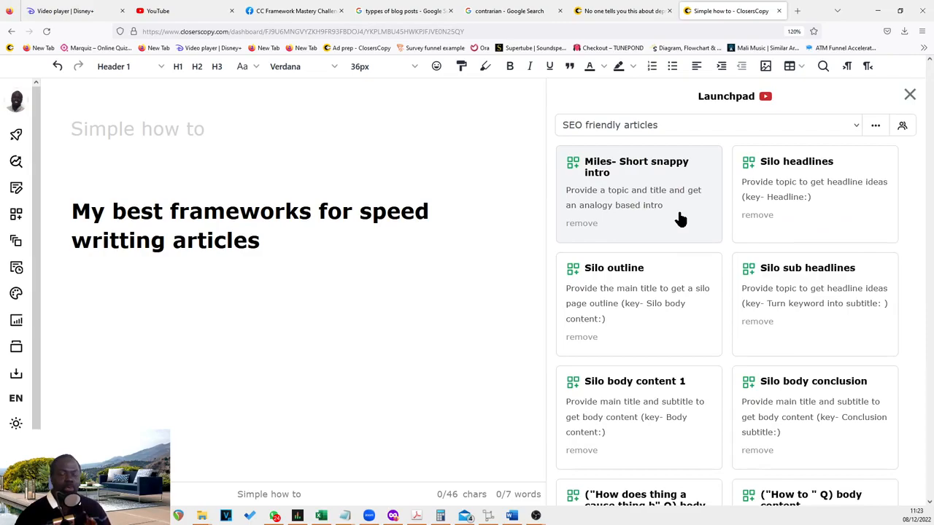
click(706, 124)
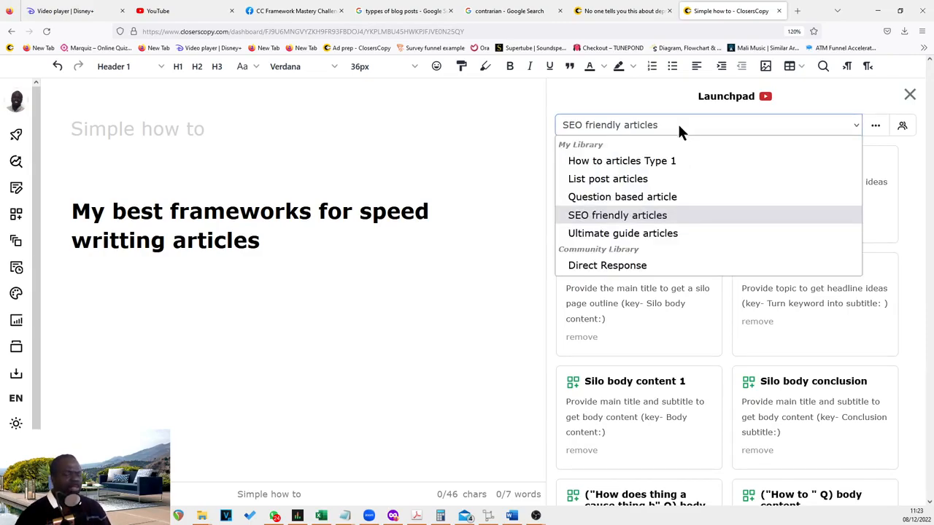
click(617, 214)
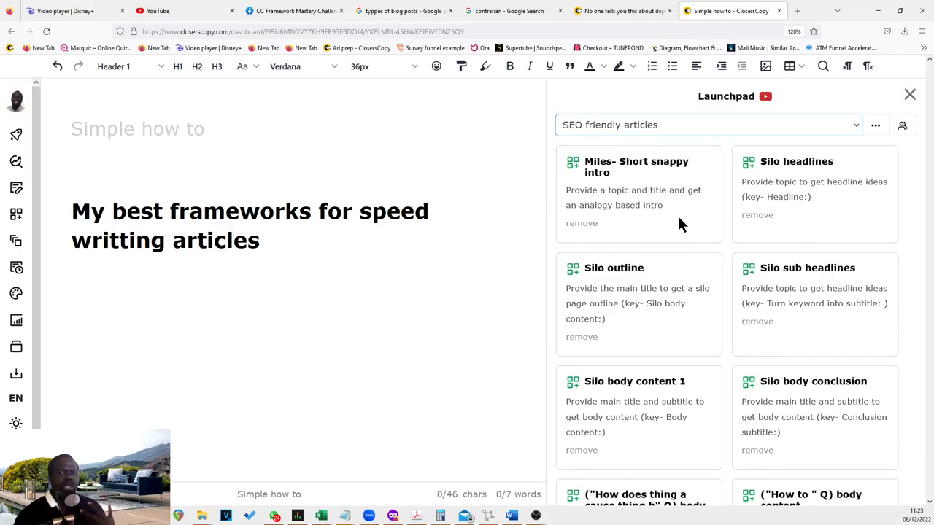
mouse_move(646, 161)
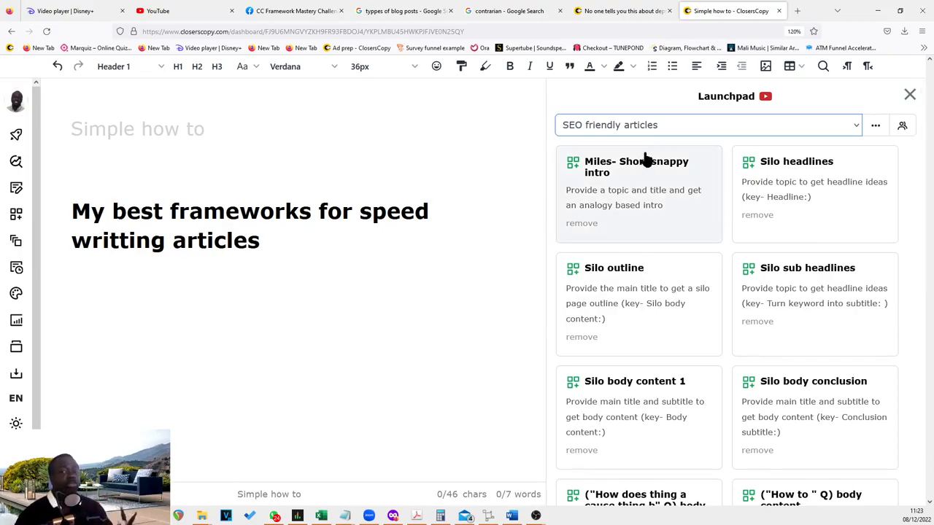
mouse_move(704, 216)
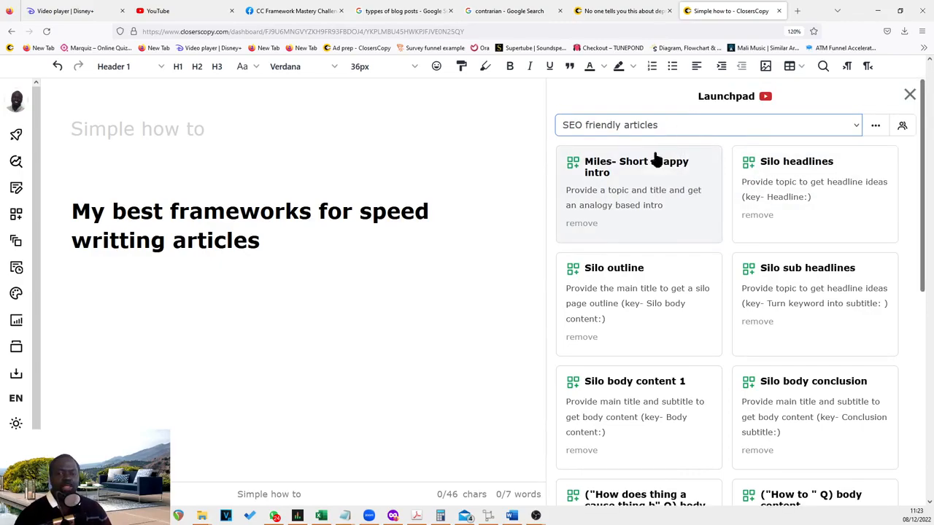
- Review SEO friendly articles cards from Miles- Short snappy intro through silo and question cards
scroll(down, 3)
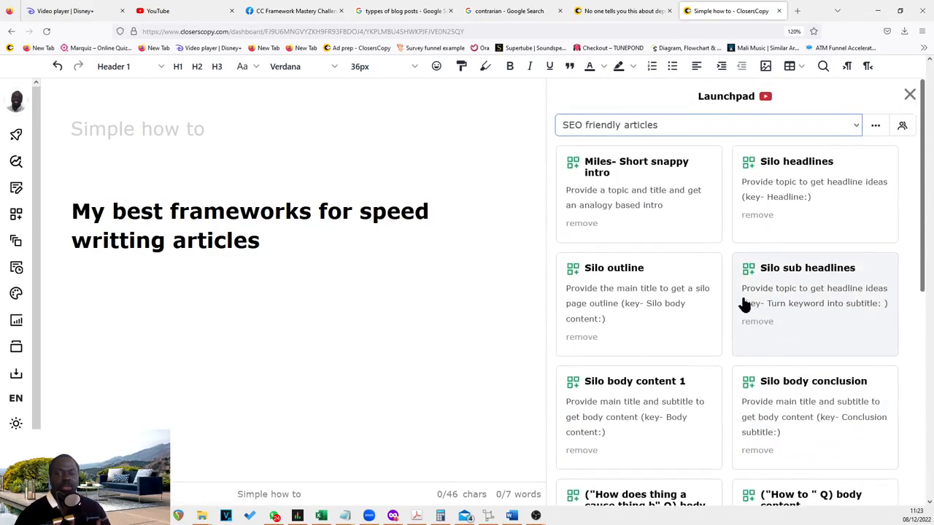
scroll(down, 3)
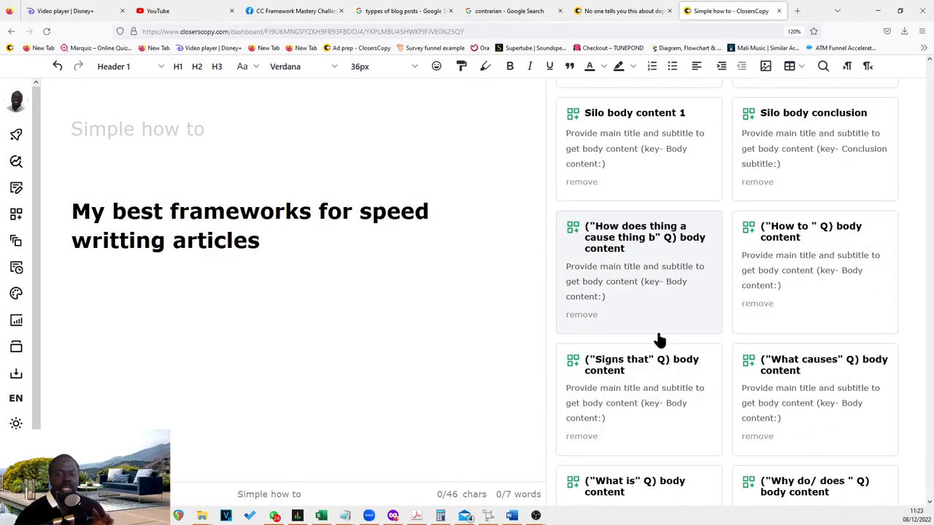
mouse_move(745, 432)
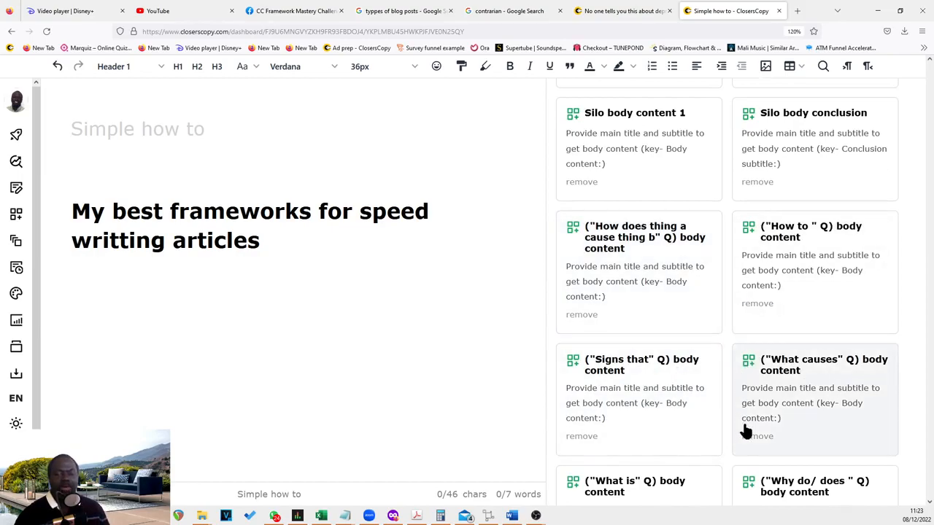
scroll(down, 3)
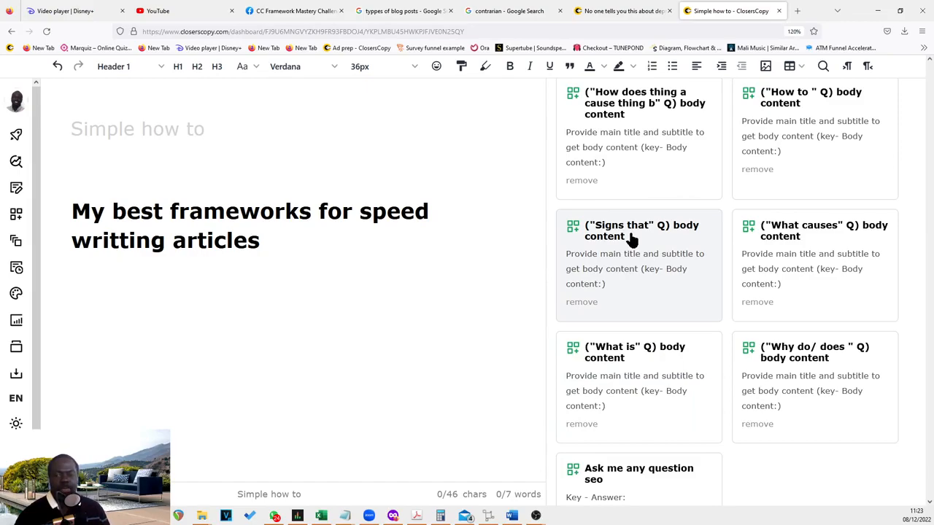
mouse_move(849, 271)
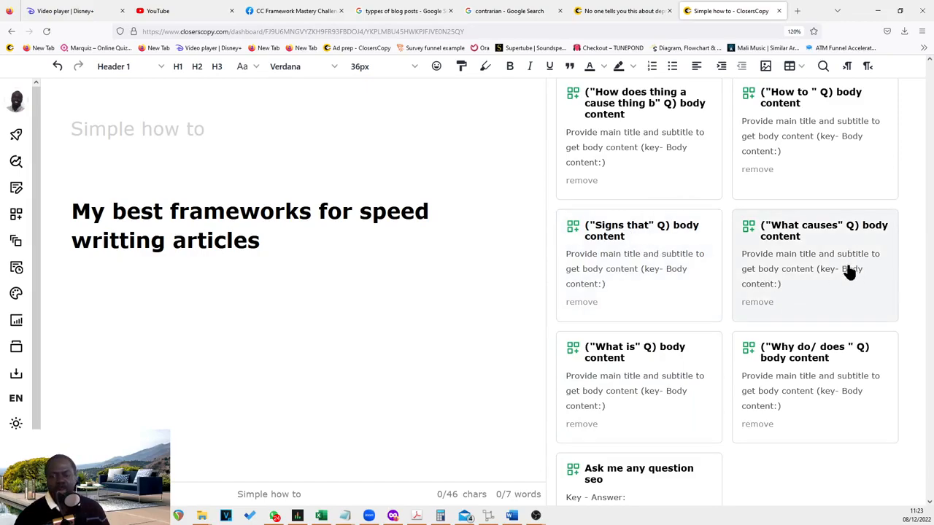
scroll(down, 3)
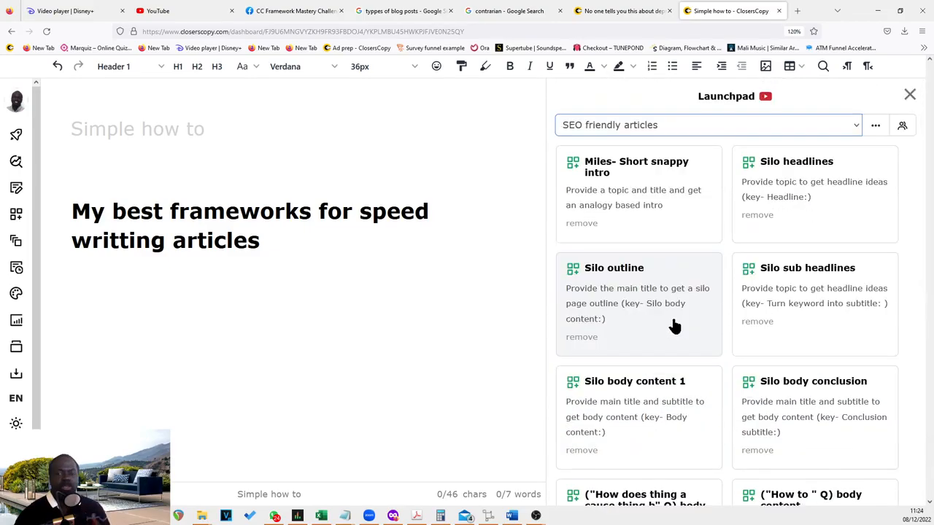
click(707, 125)
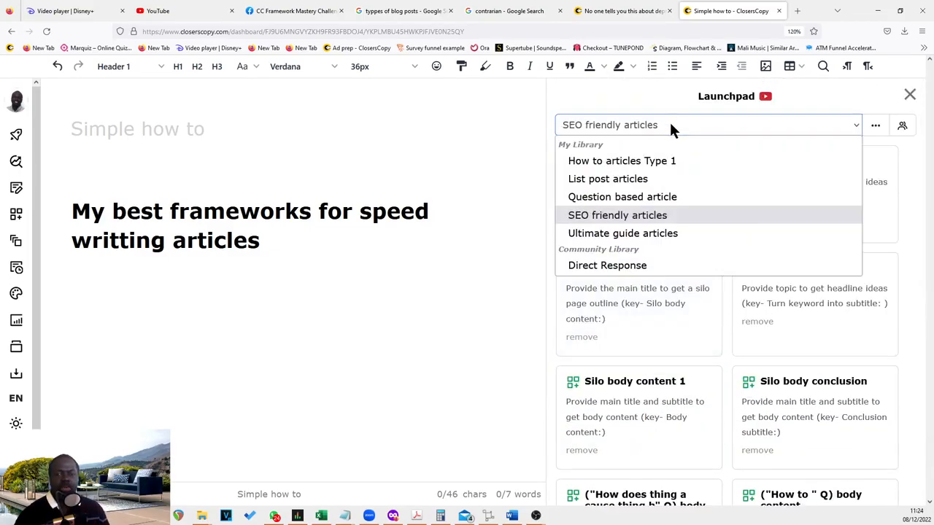
- Pick 'Ultimate guide articles' from the library list, showing B) Topic generator first
click(622, 232)
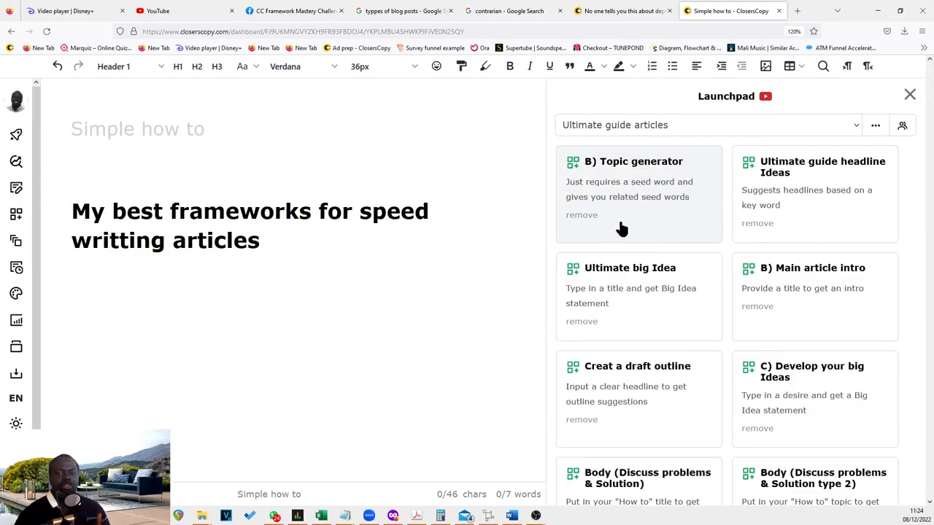
mouse_move(679, 181)
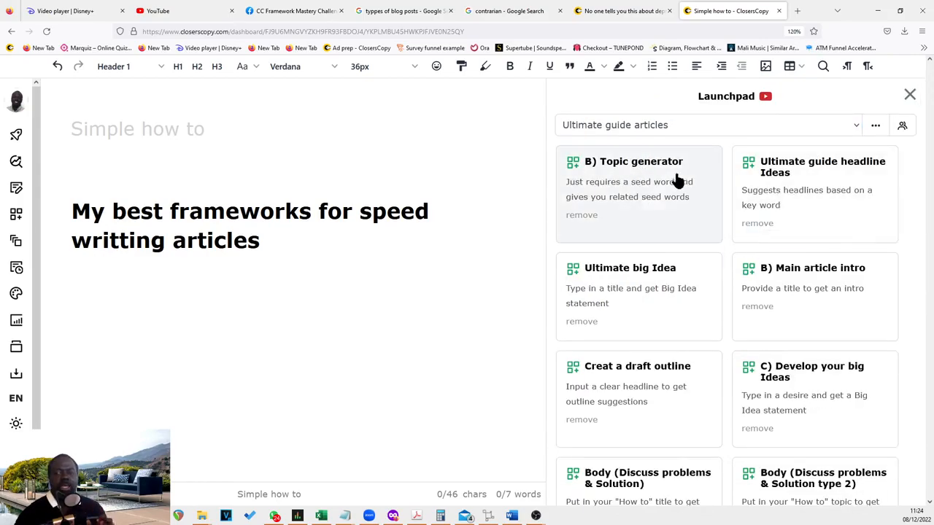
mouse_move(814, 187)
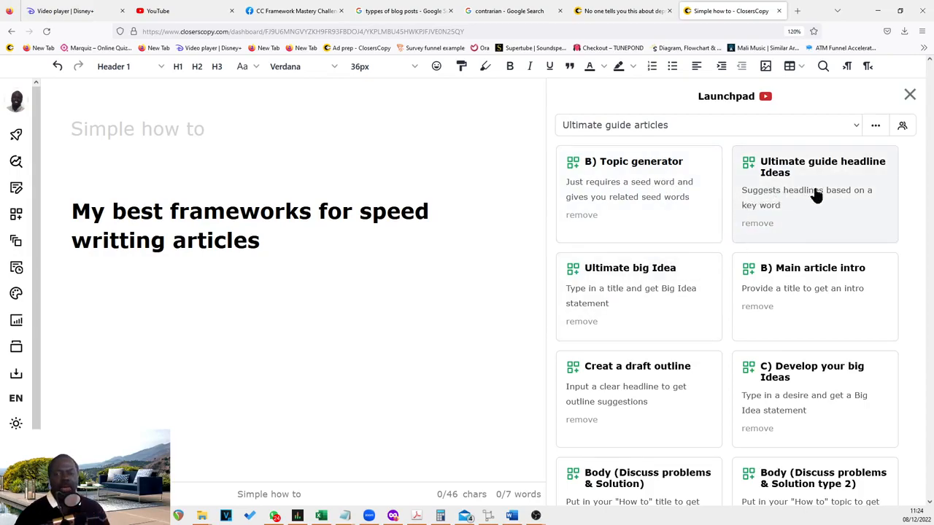
mouse_move(648, 390)
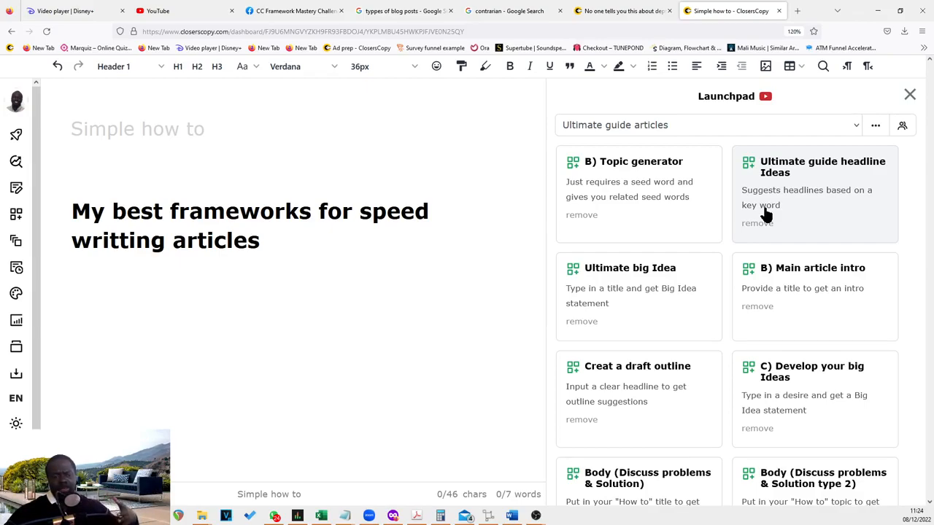
mouse_move(729, 339)
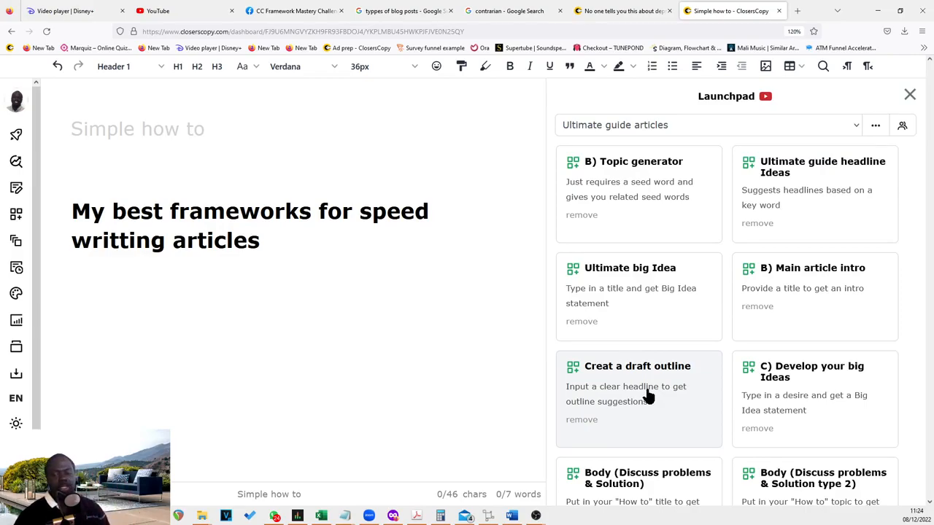
mouse_move(688, 288)
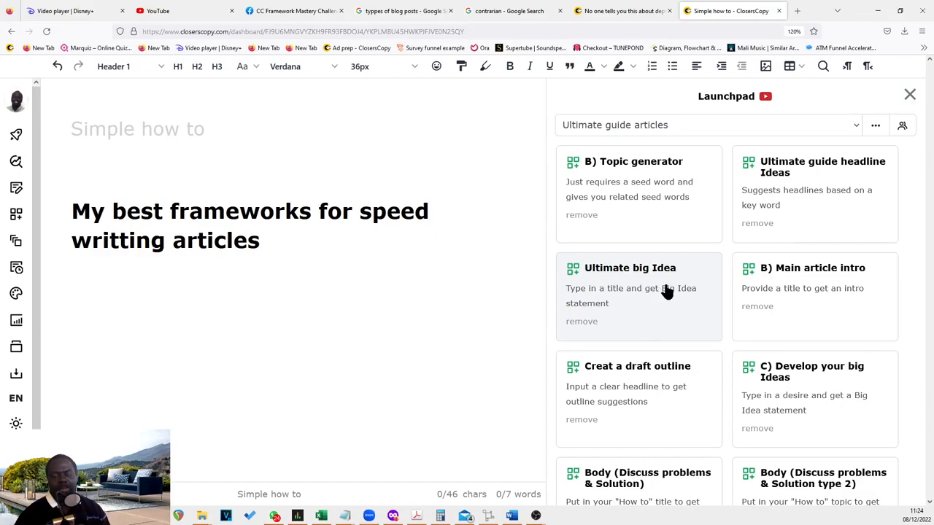
mouse_move(664, 275)
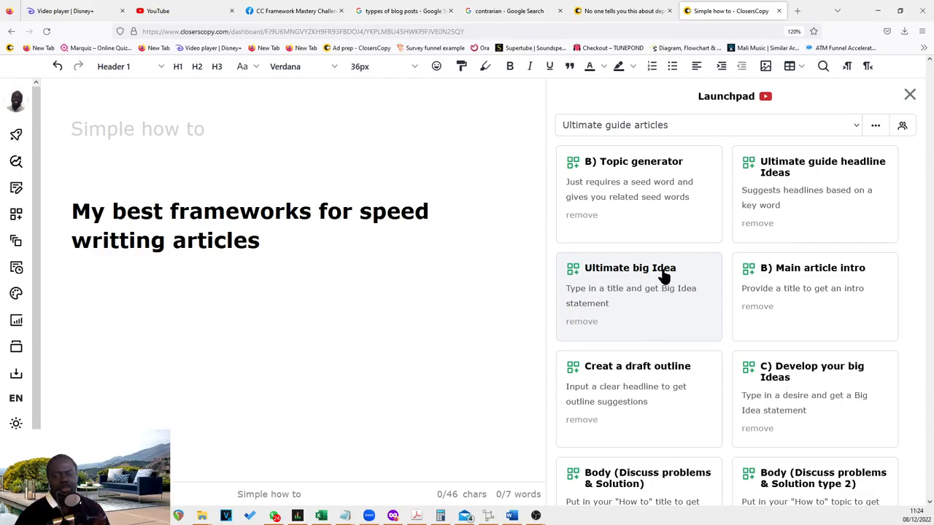
mouse_move(642, 383)
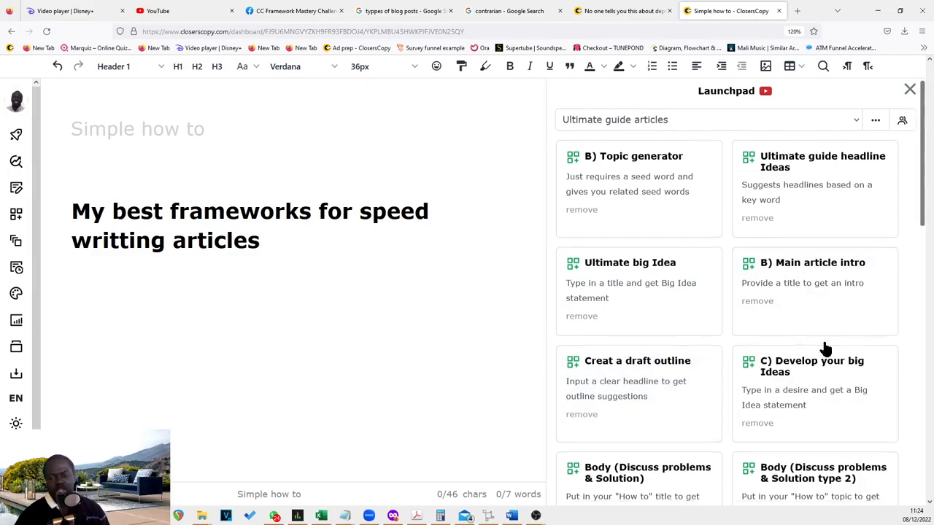
scroll(down, 3)
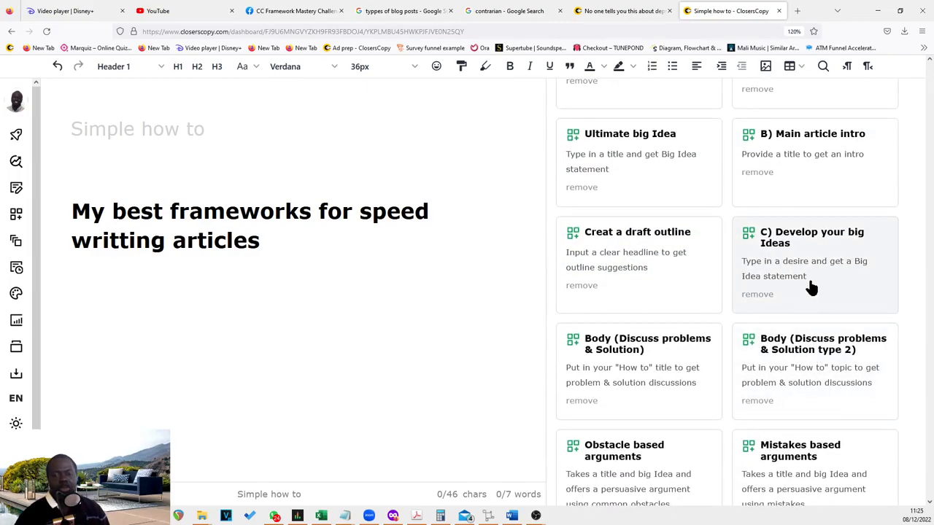
scroll(down, 3)
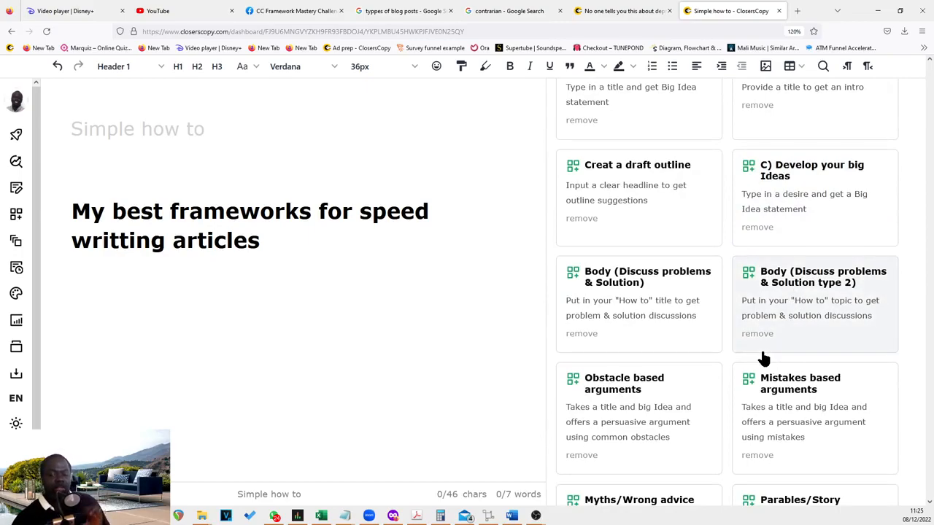
mouse_move(726, 361)
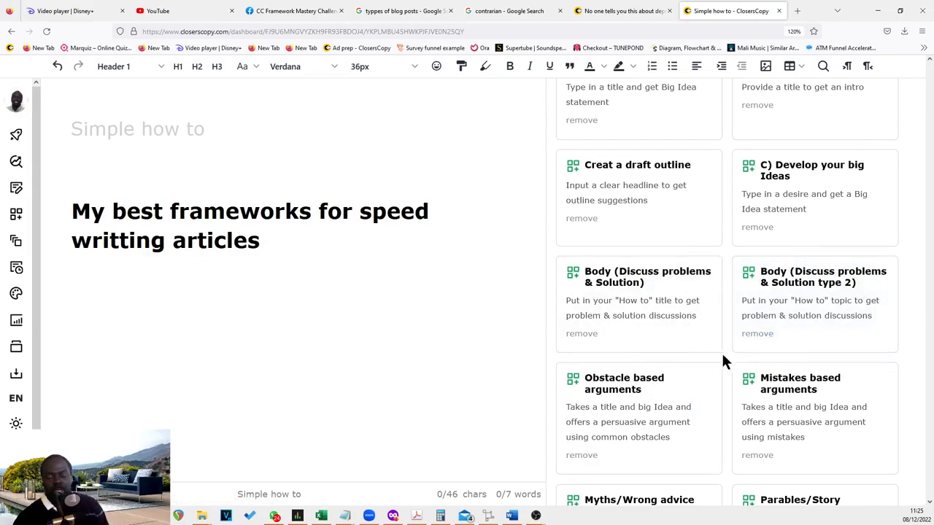
scroll(down, 3)
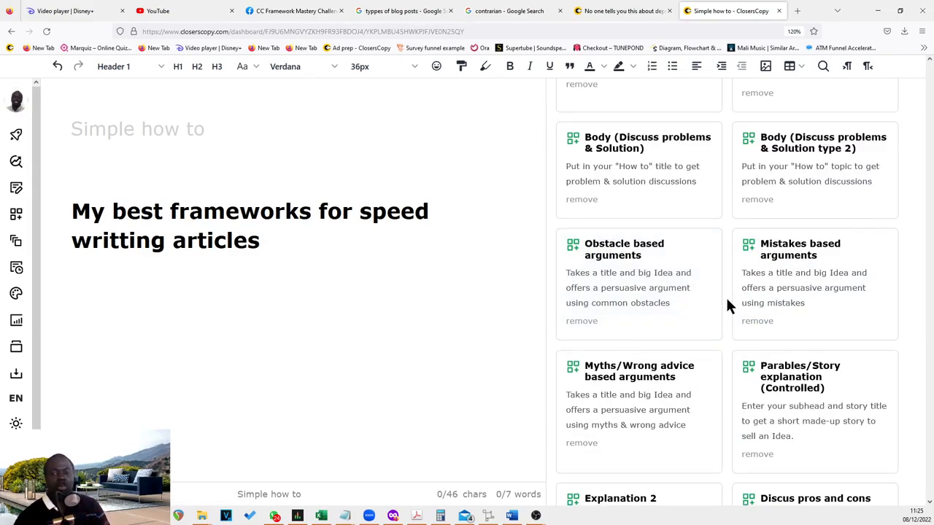
mouse_move(663, 281)
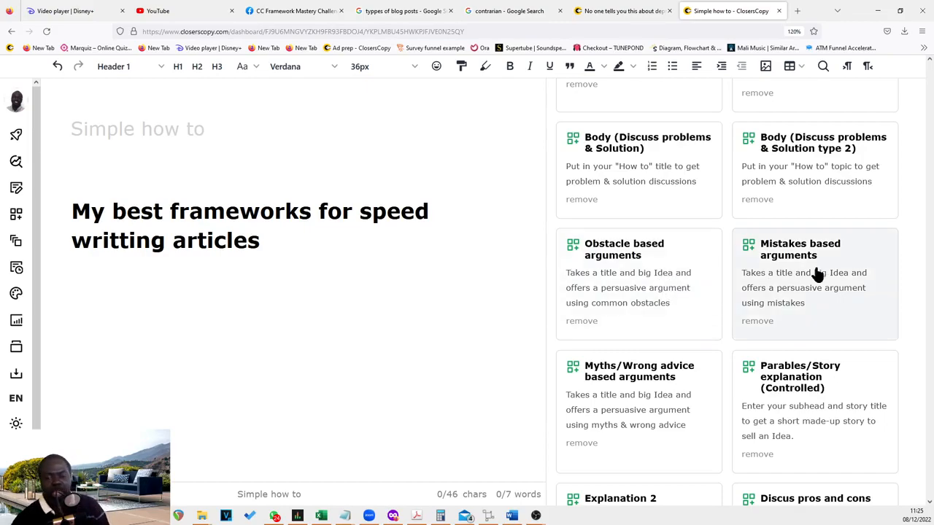
scroll(down, 3)
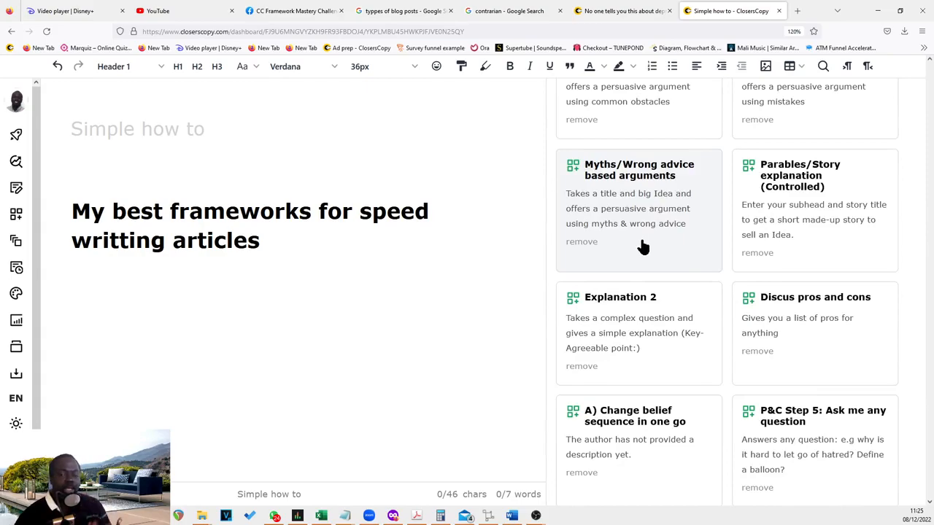
mouse_move(651, 256)
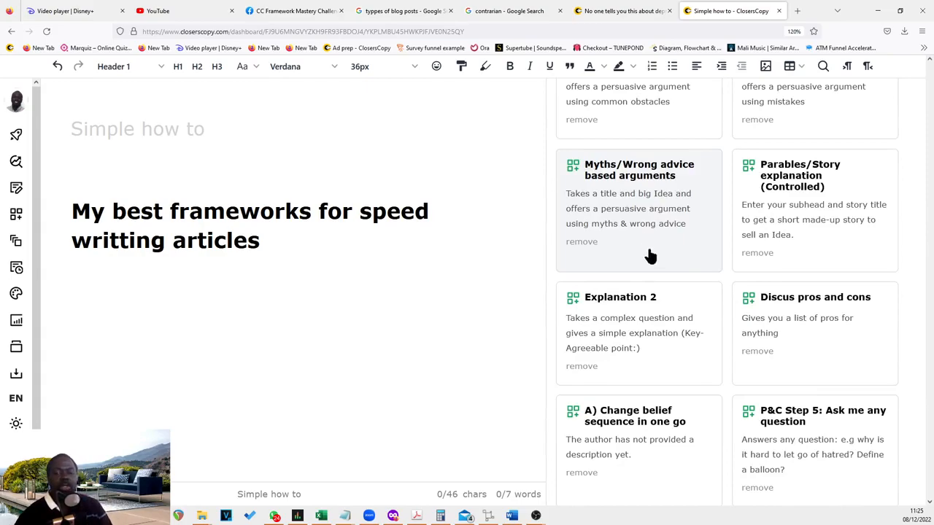
mouse_move(789, 204)
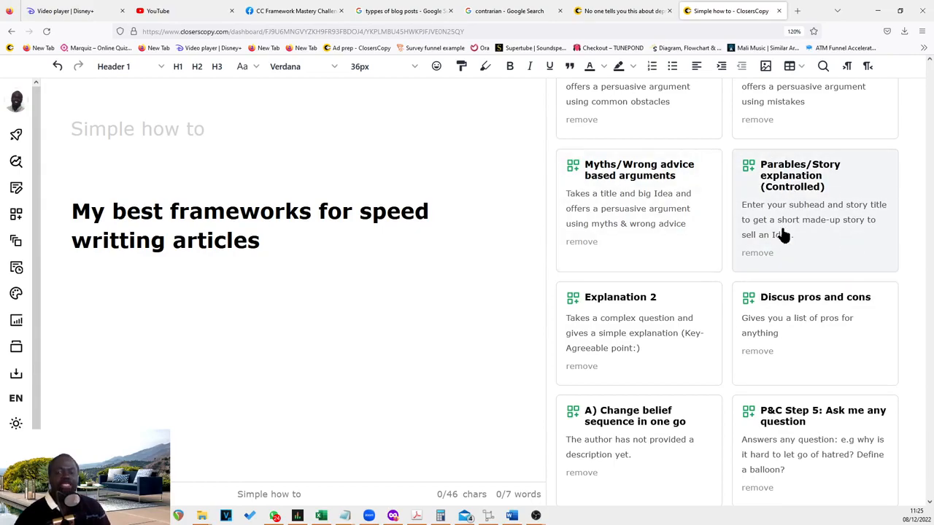
scroll(down, 3)
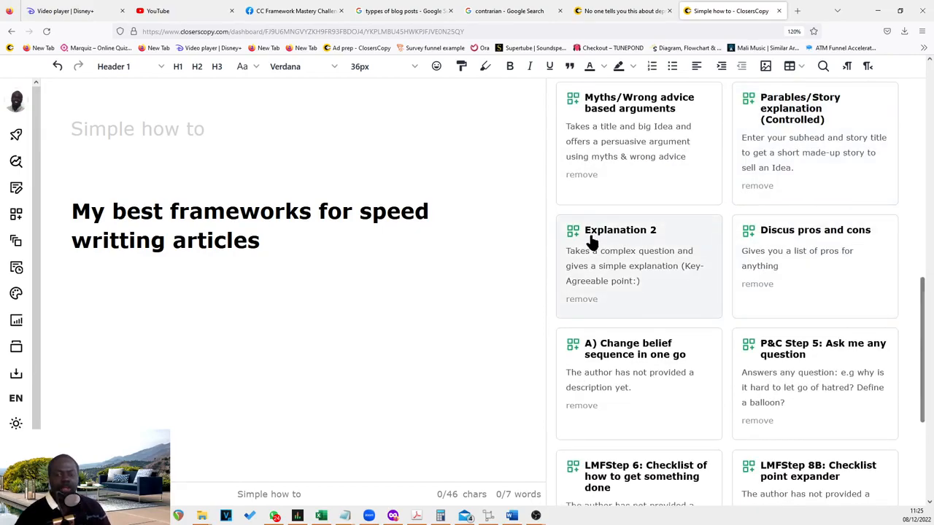
scroll(down, 3)
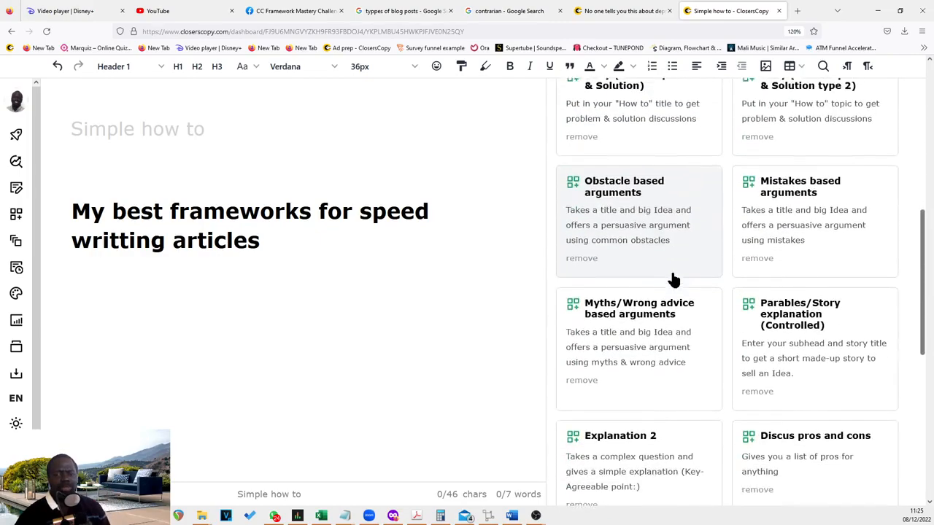
scroll(down, 3)
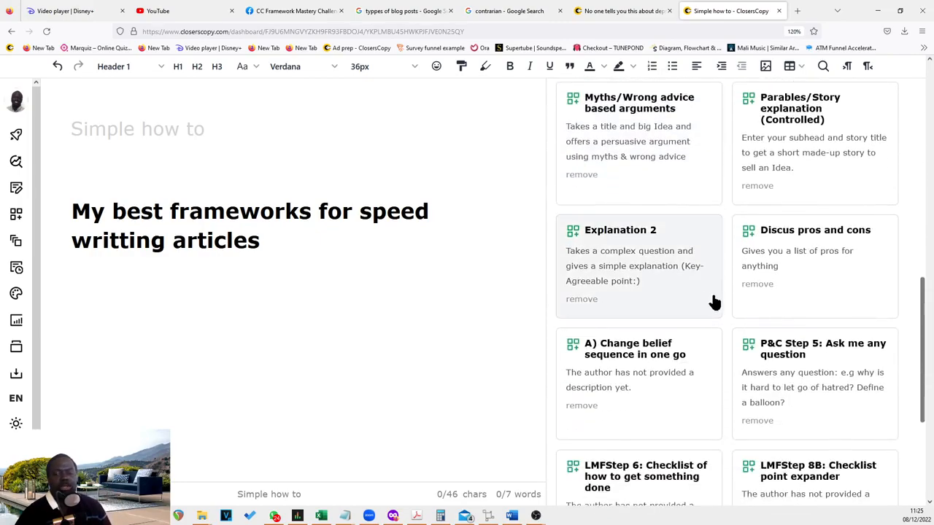
scroll(down, 3)
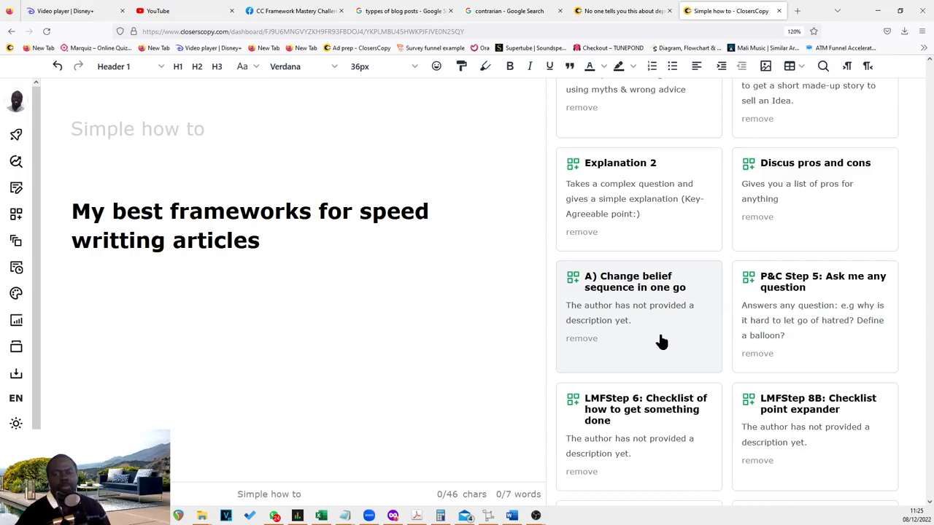
mouse_move(665, 342)
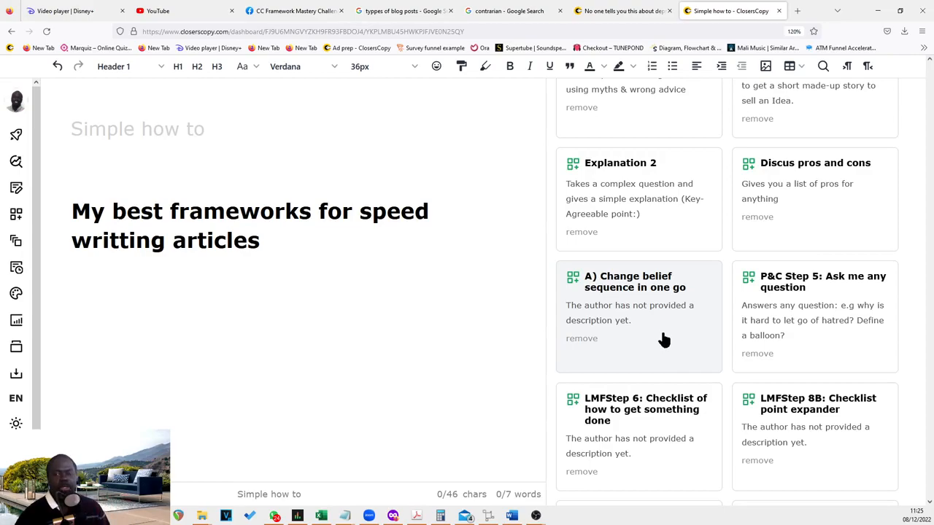
scroll(down, 3)
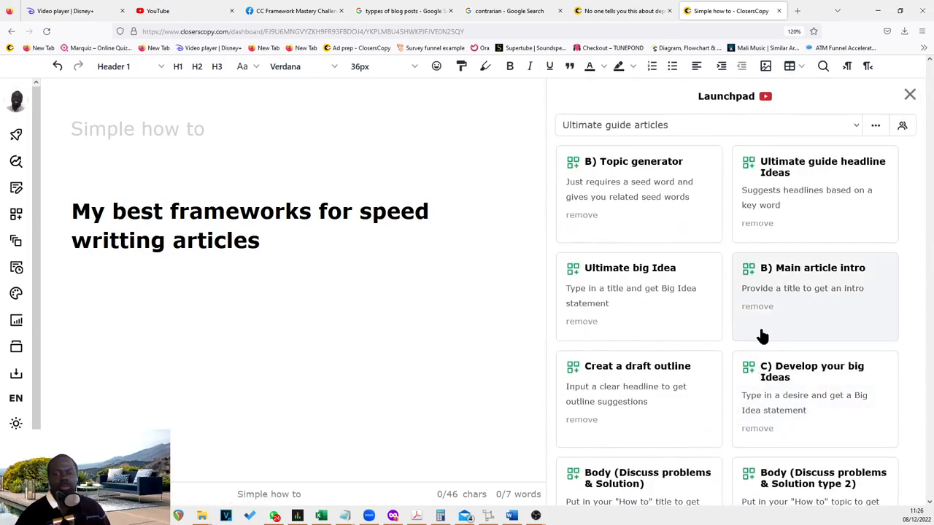
click(707, 125)
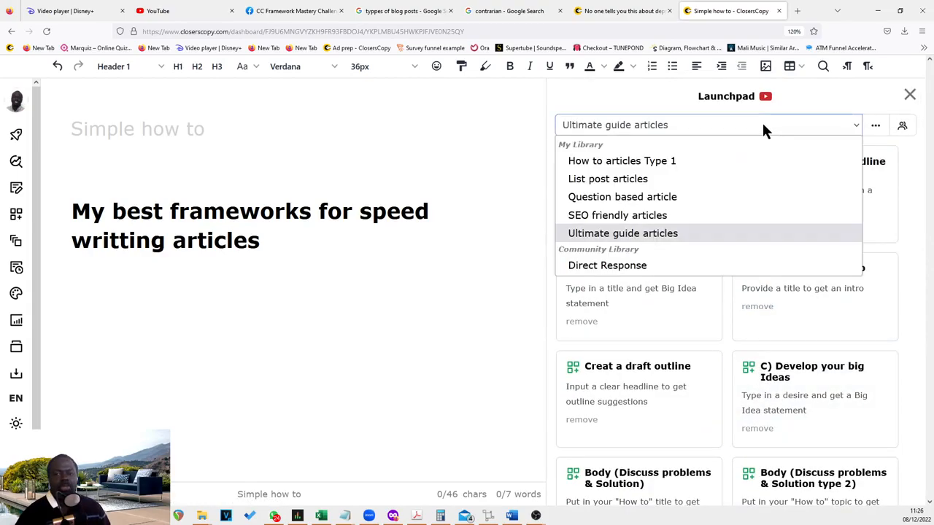
mouse_move(712, 223)
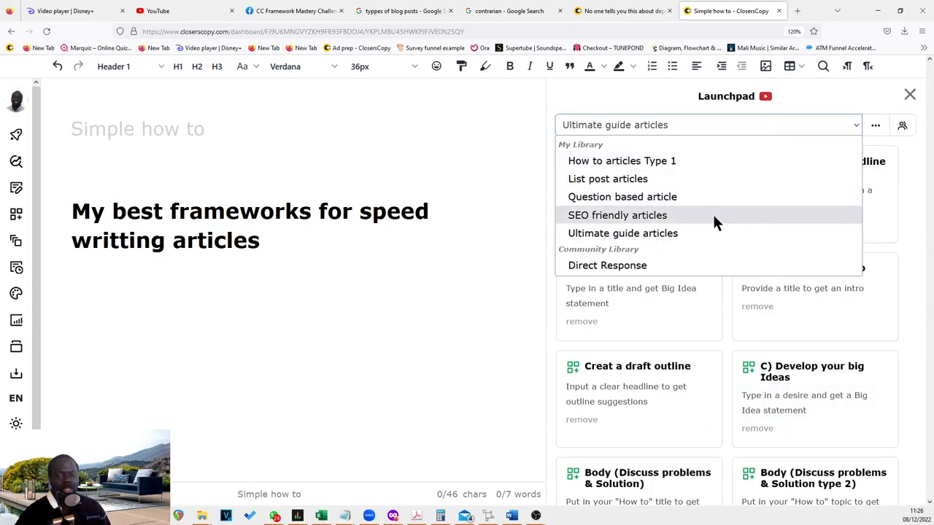
click(622, 232)
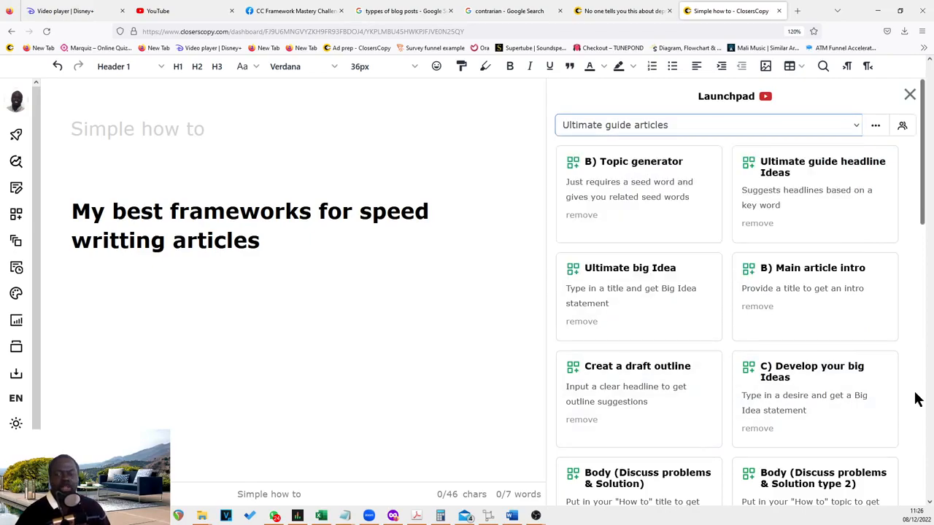
mouse_move(720, 141)
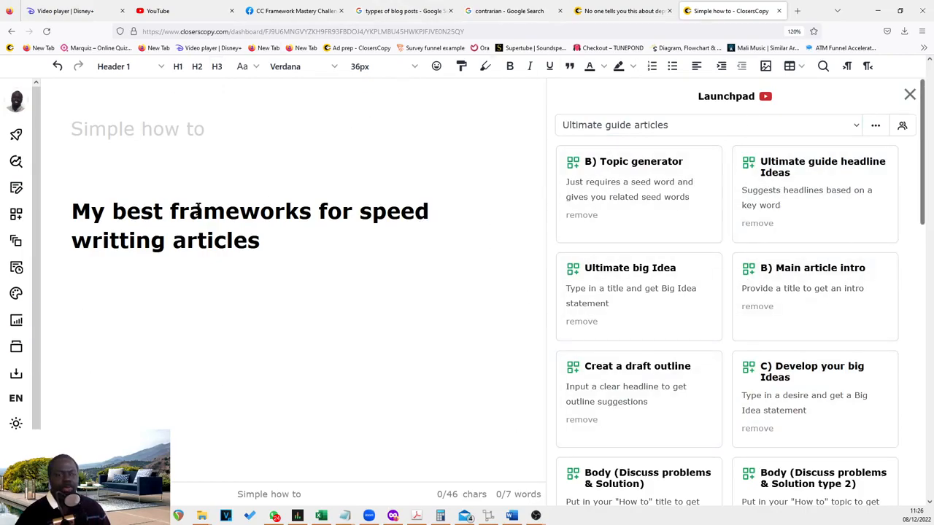
mouse_move(16, 135)
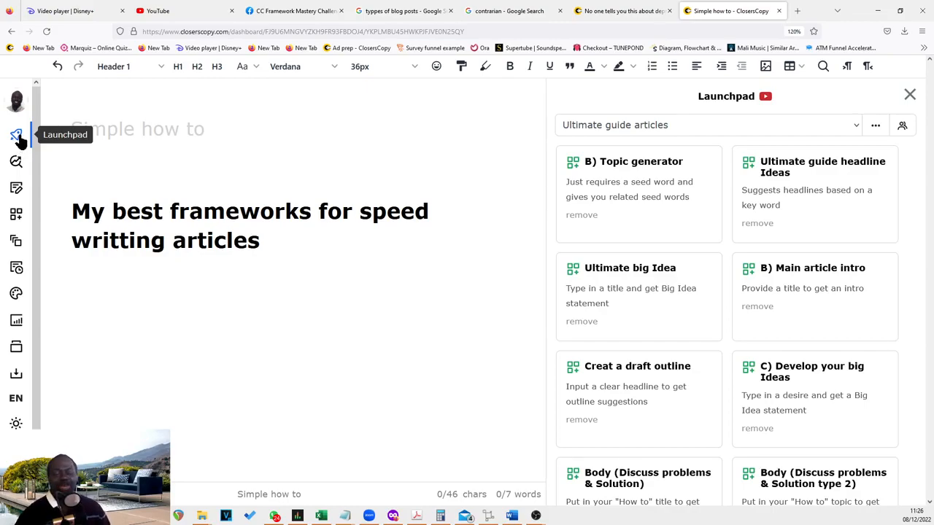
mouse_move(582, 159)
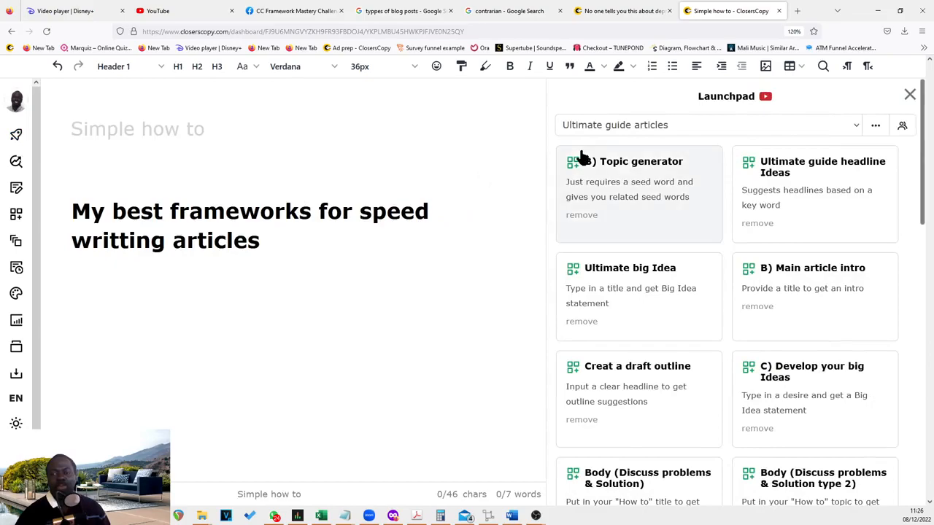
click(707, 125)
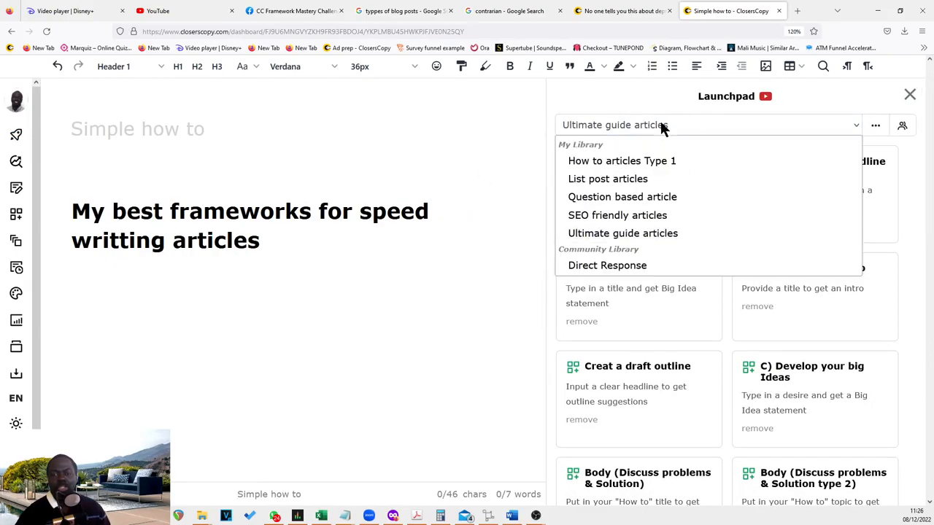
mouse_move(632, 200)
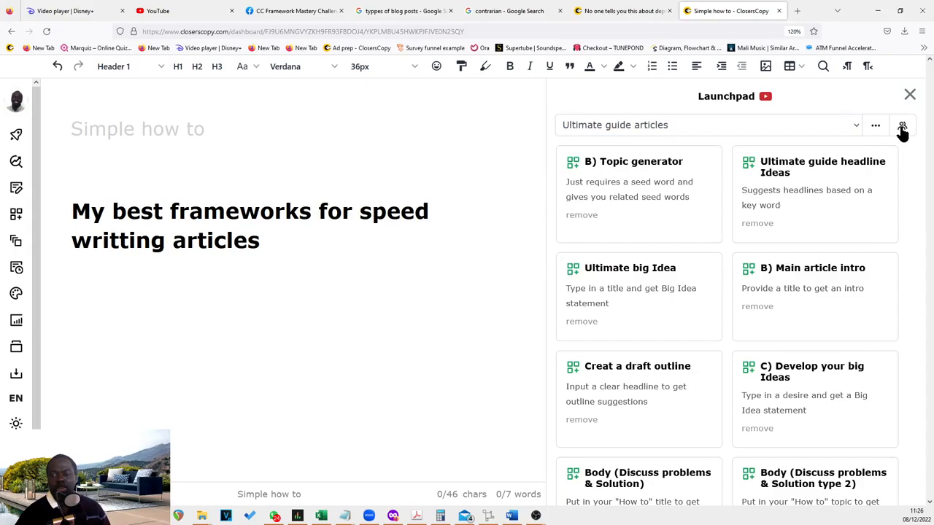
- Open Community Launchpads and browse shared libraries like Direct Response and SaaS Tools Review
click(902, 125)
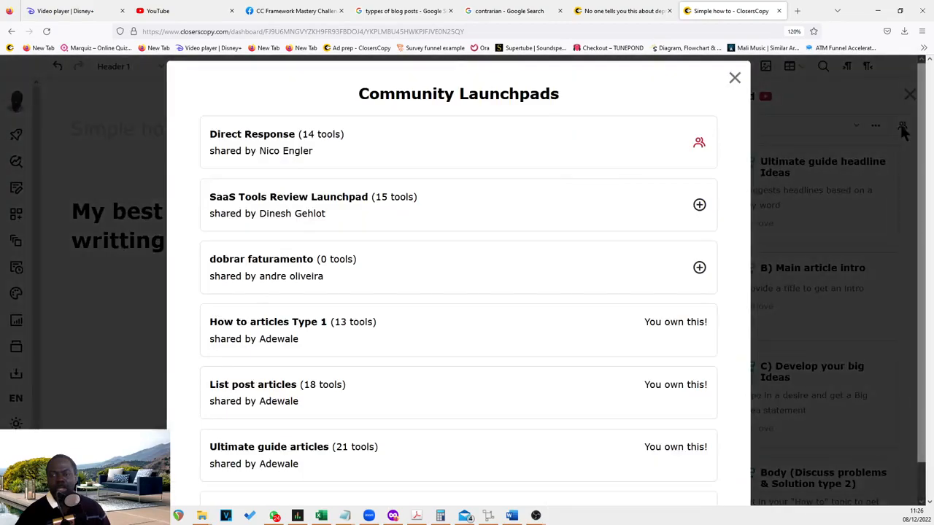
scroll(down, 3)
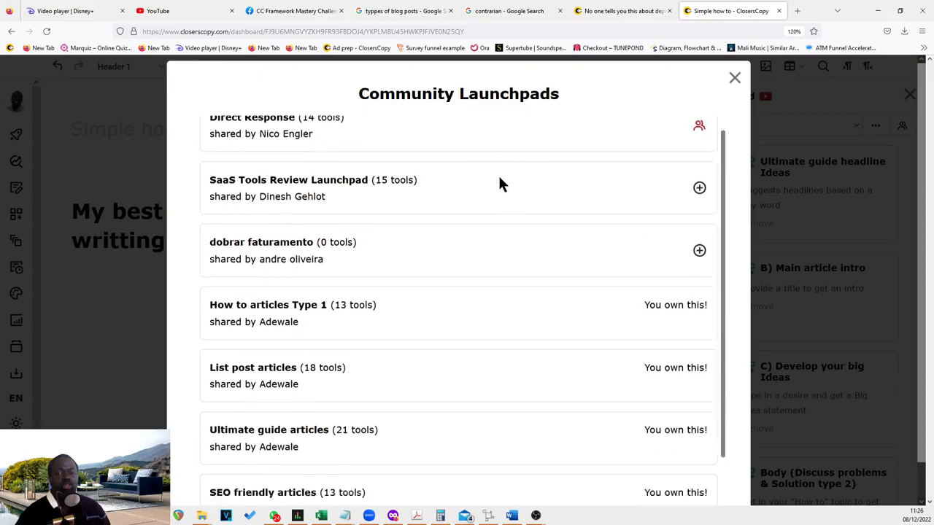
scroll(down, 3)
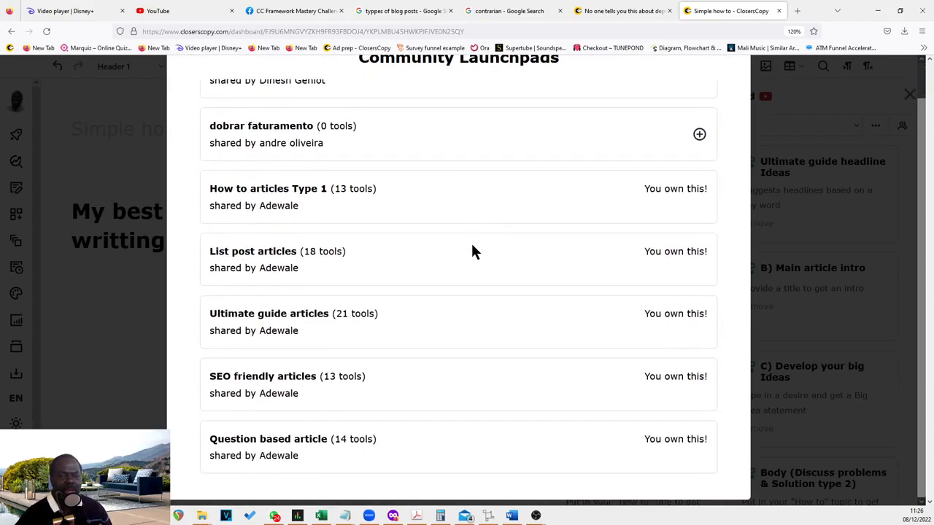
mouse_move(469, 234)
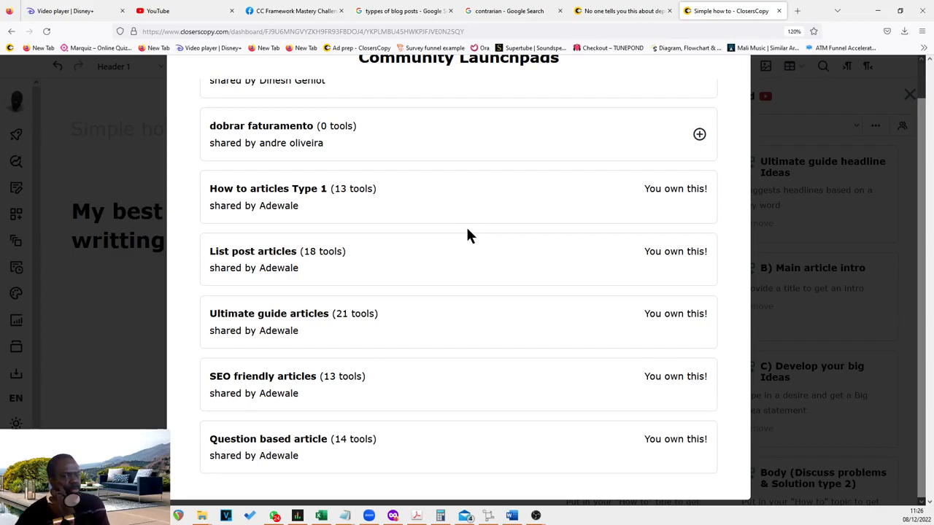
scroll(up, 3)
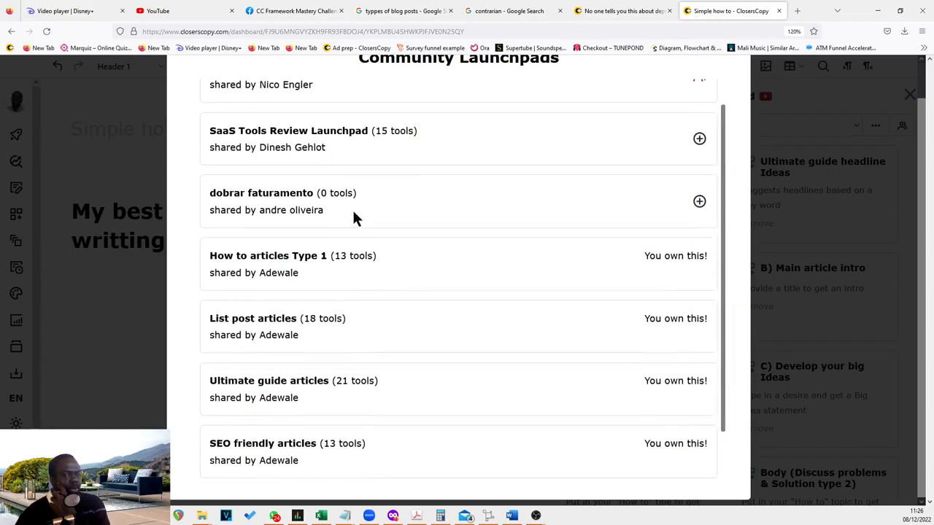
scroll(down, 3)
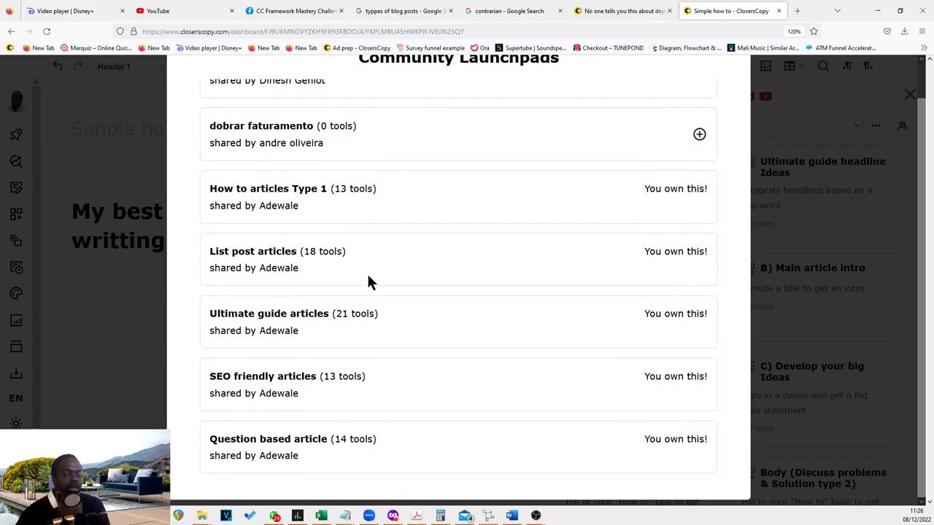
mouse_move(371, 302)
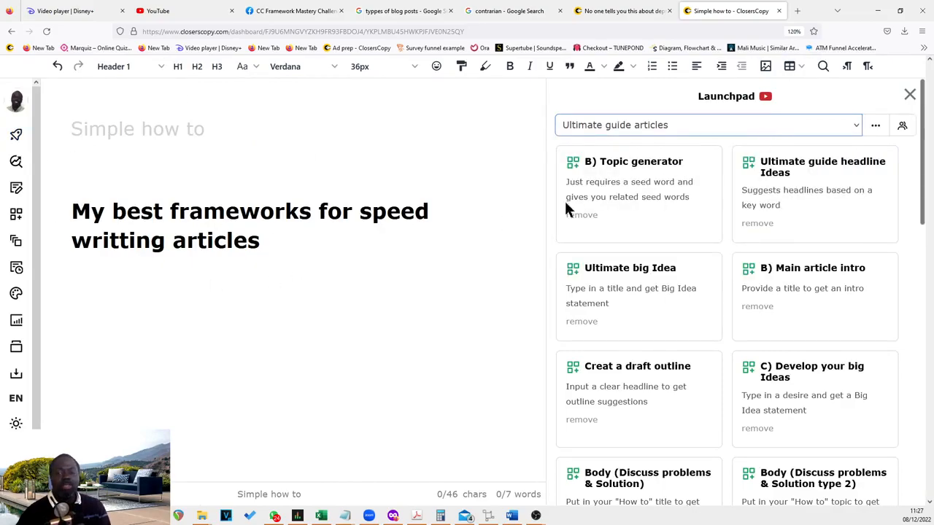
scroll(down, 3)
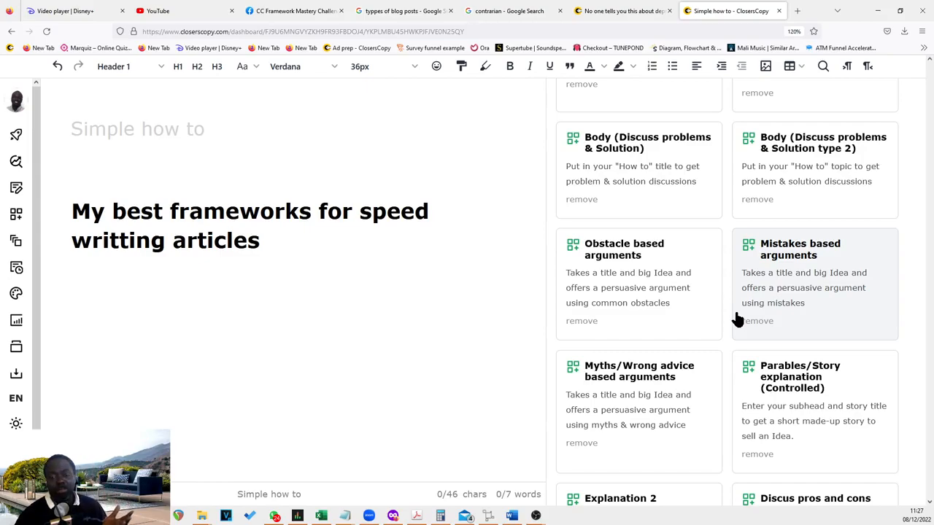
mouse_move(755, 300)
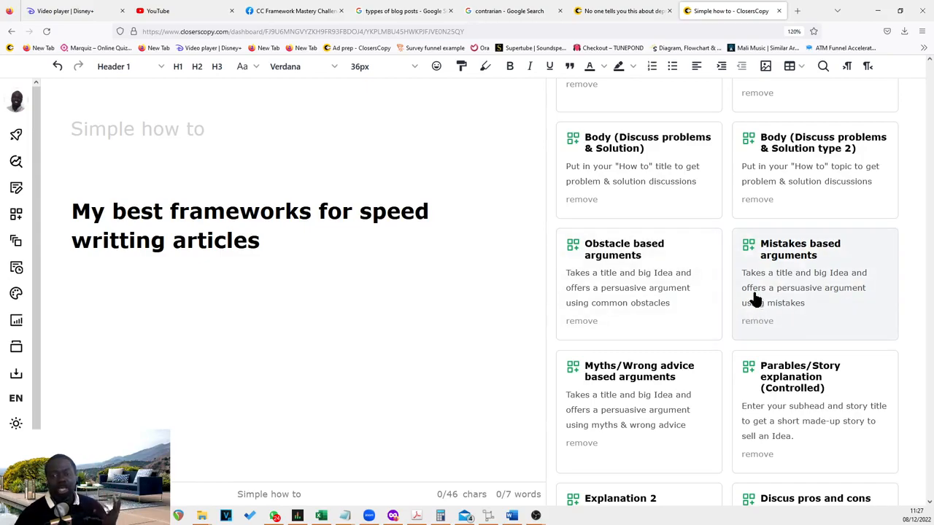
mouse_move(754, 295)
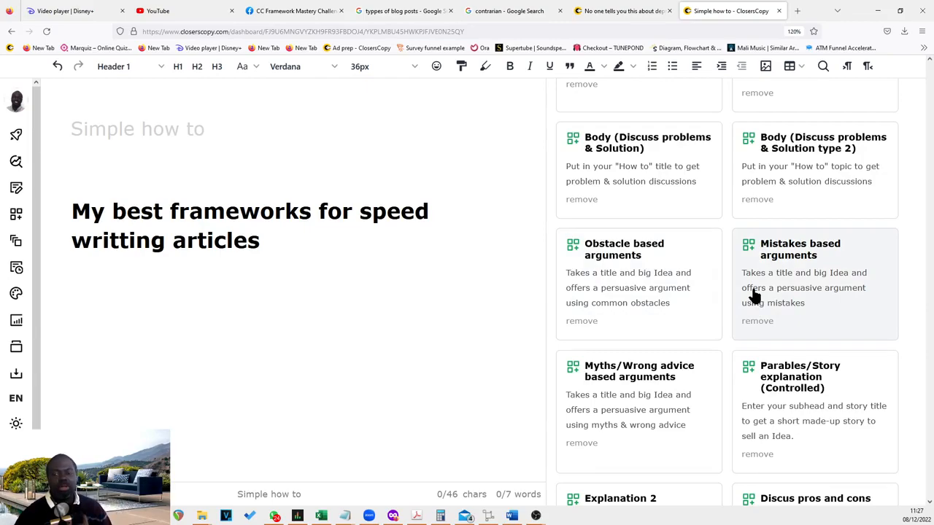
mouse_move(831, 354)
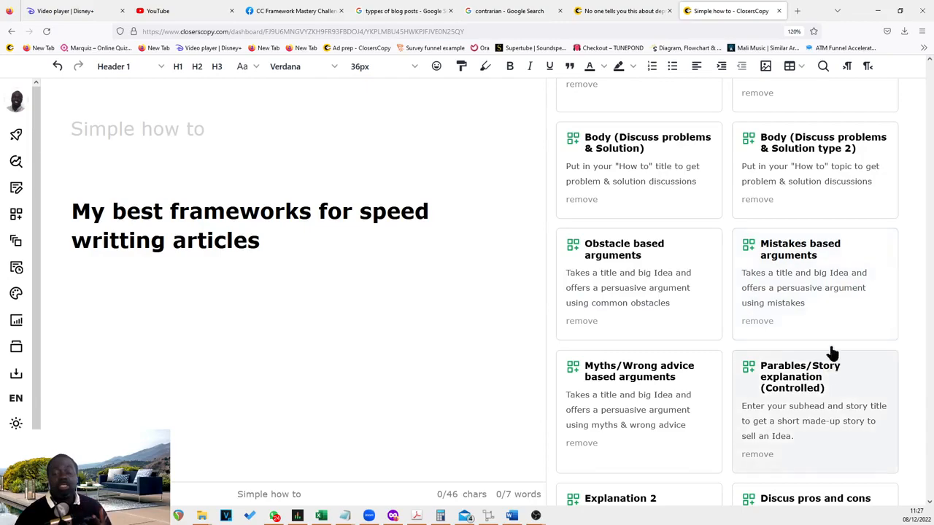